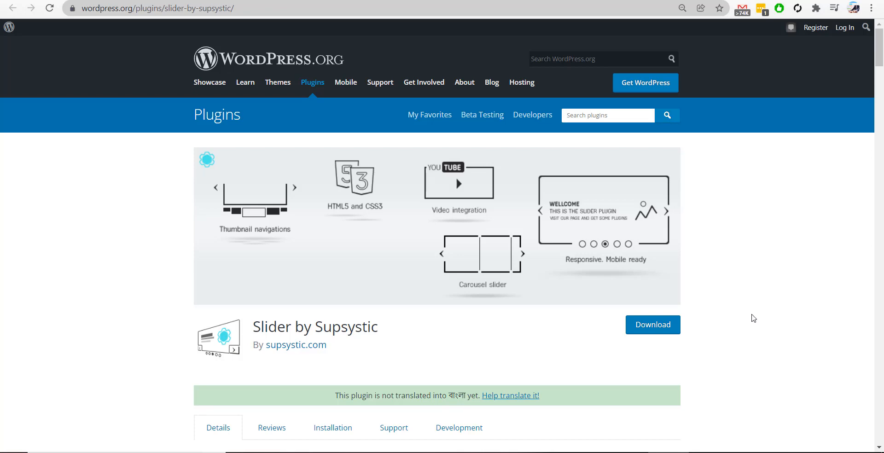
pyautogui.moveTo(771, 321)
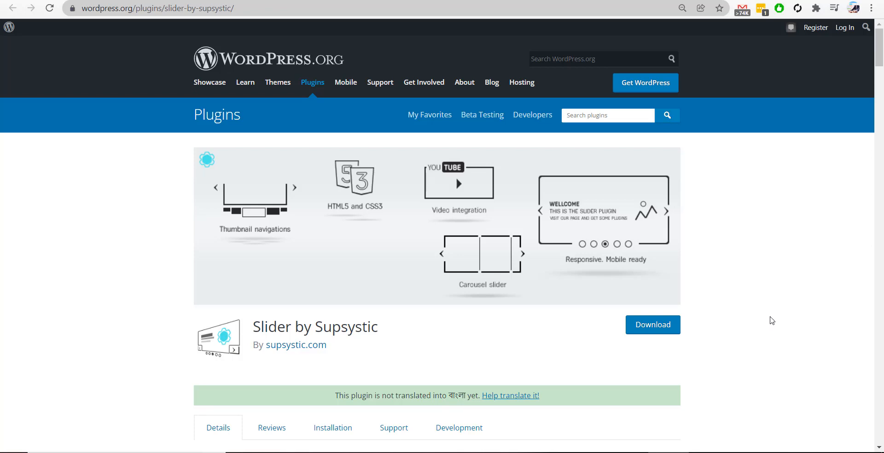
# Step: Leave the Slider by Supsystic plugin page and return to the site's admin dashboard
pyautogui.scroll(-3)
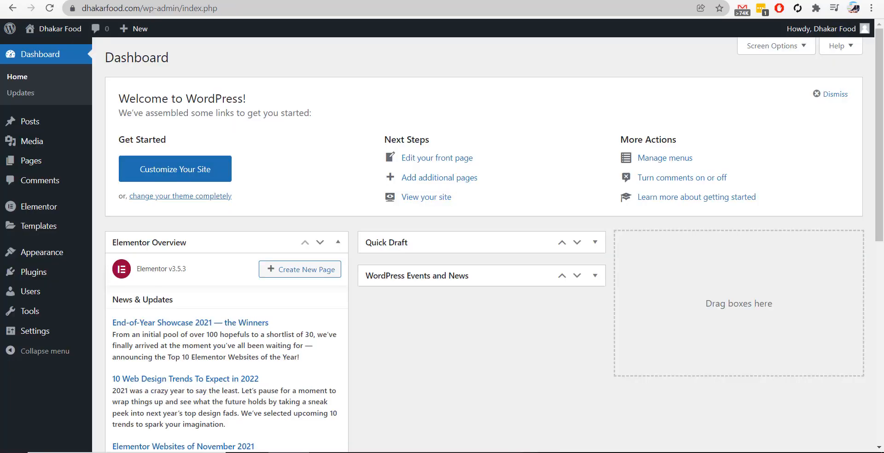
pyautogui.moveTo(32, 273)
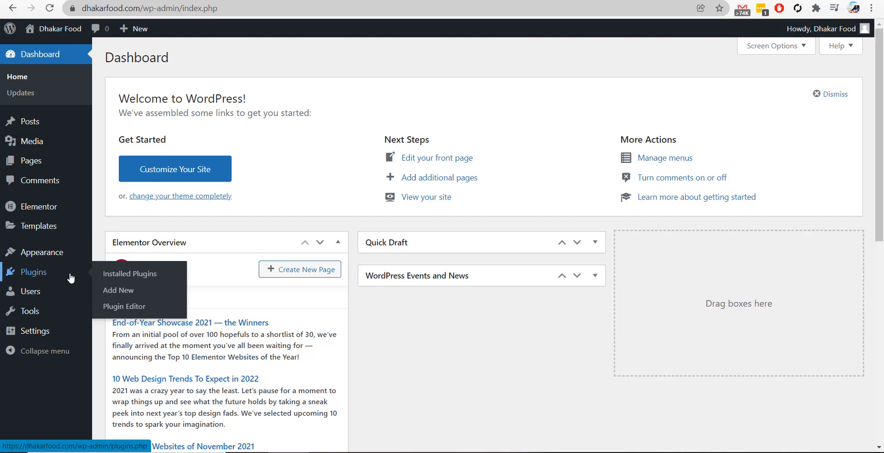
# Step: Find 'Slider by Supsystic' in Add New plugins and install it
pyautogui.click(119, 290)
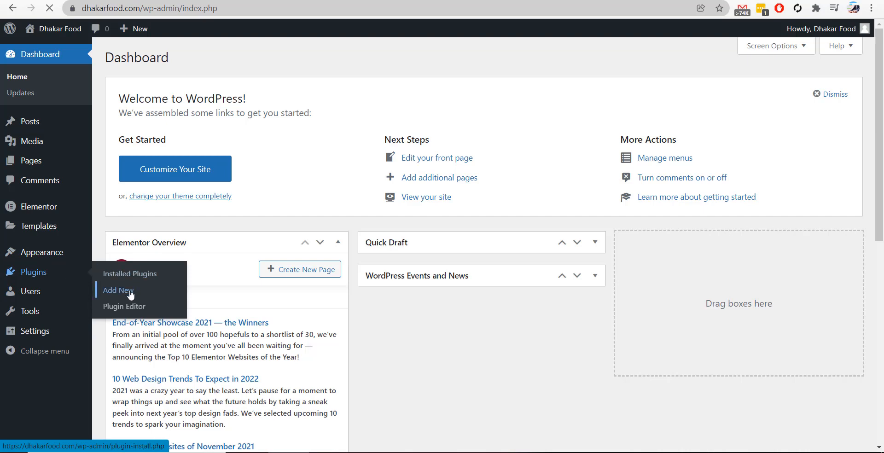
pyautogui.click(118, 289)
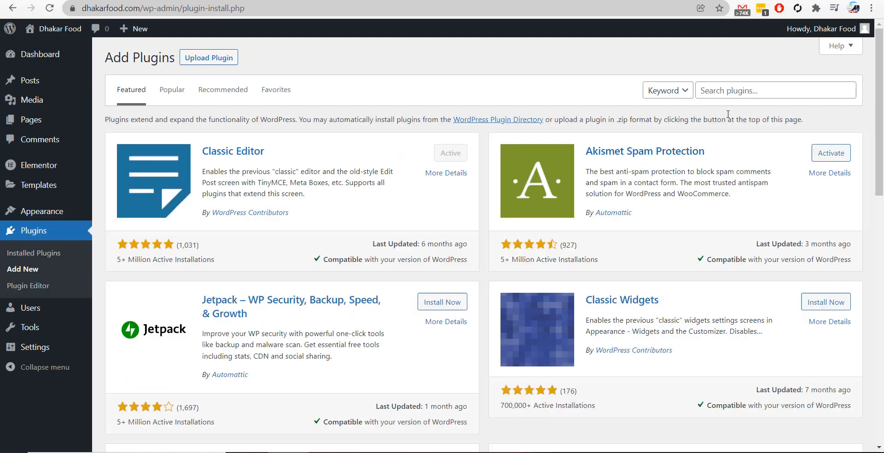
pyautogui.write('Slider by Supsystic')
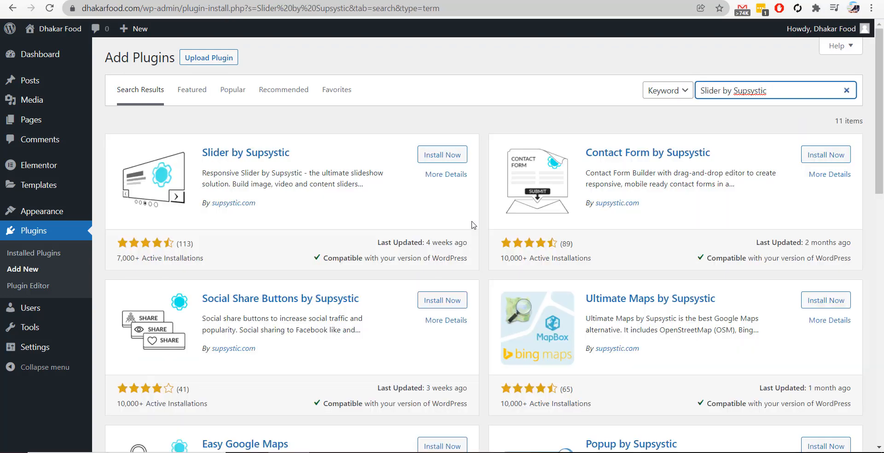
pyautogui.click(442, 155)
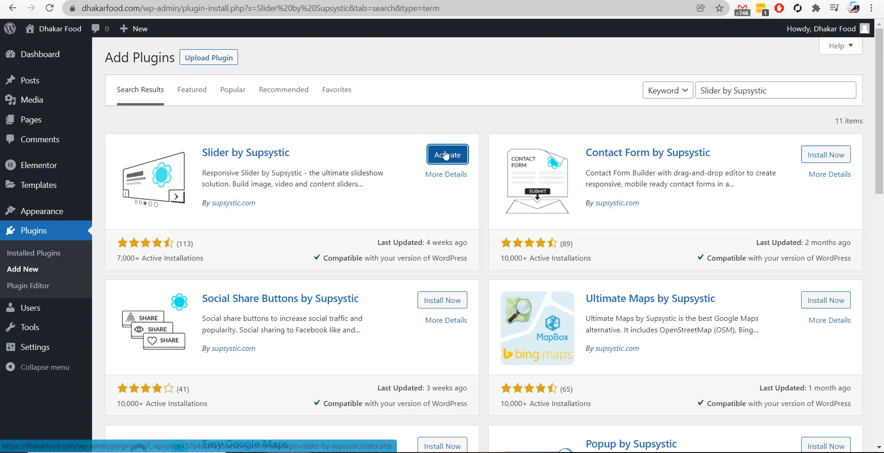
# Step: Activate the newly installed Slider by Supsystic plugin
pyautogui.click(447, 155)
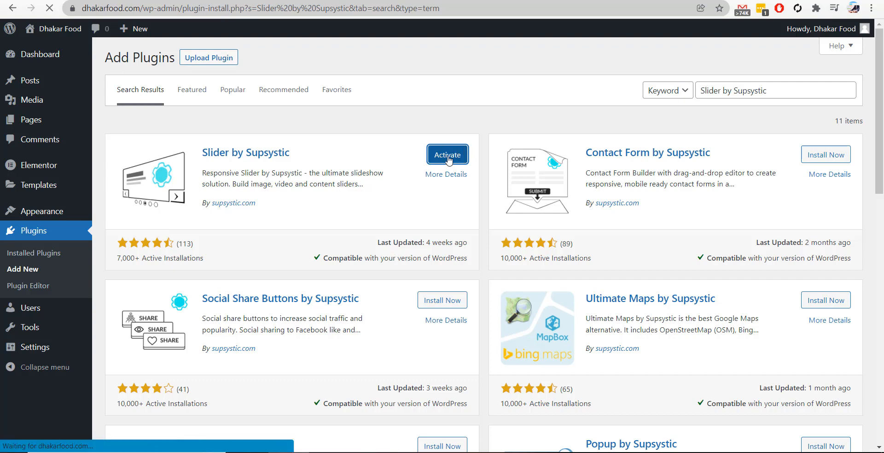
pyautogui.click(448, 154)
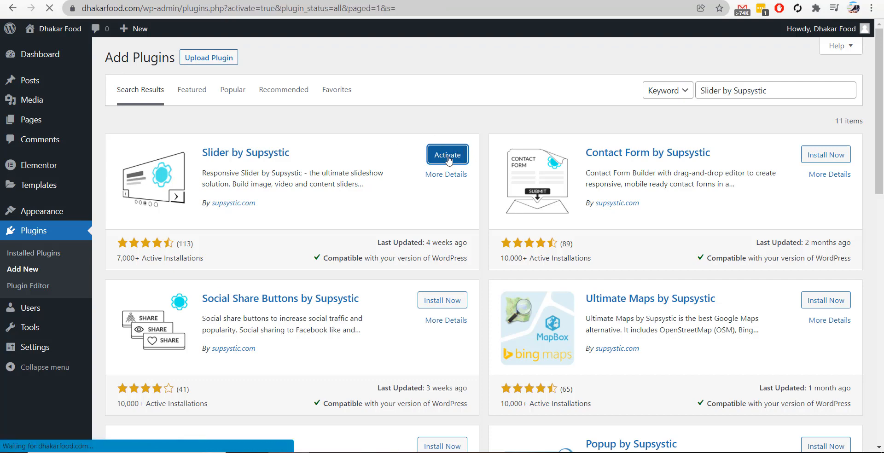
pyautogui.click(447, 154)
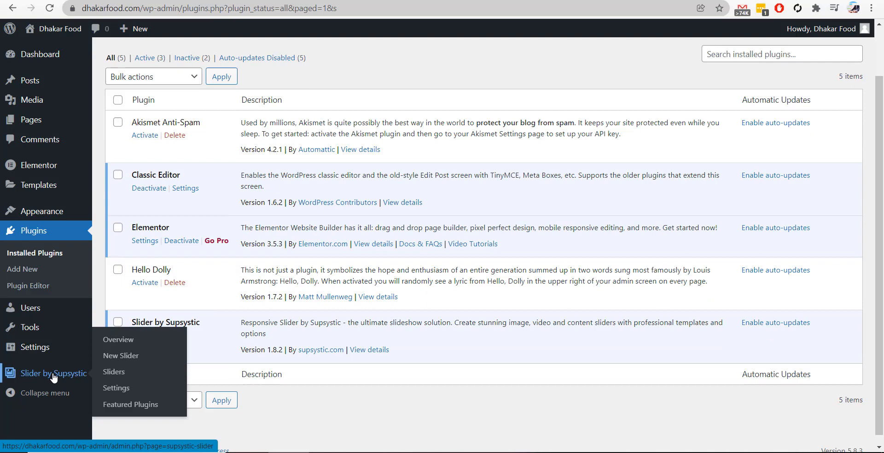
# Step: Create a new slider named 'Our First Slider' from the Bullets navigation template and save it
pyautogui.click(121, 355)
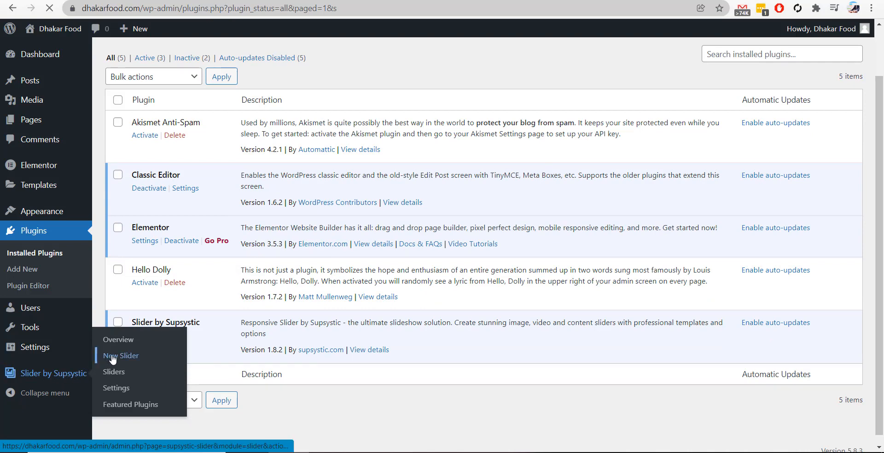
pyautogui.click(121, 356)
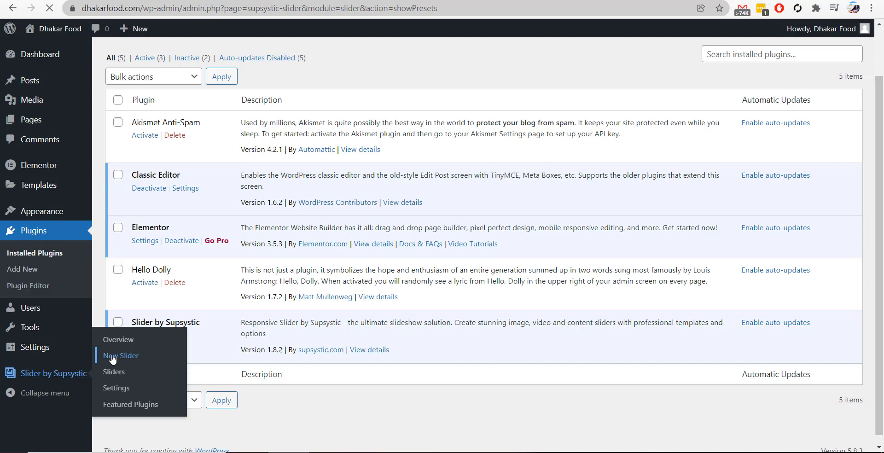
pyautogui.click(121, 355)
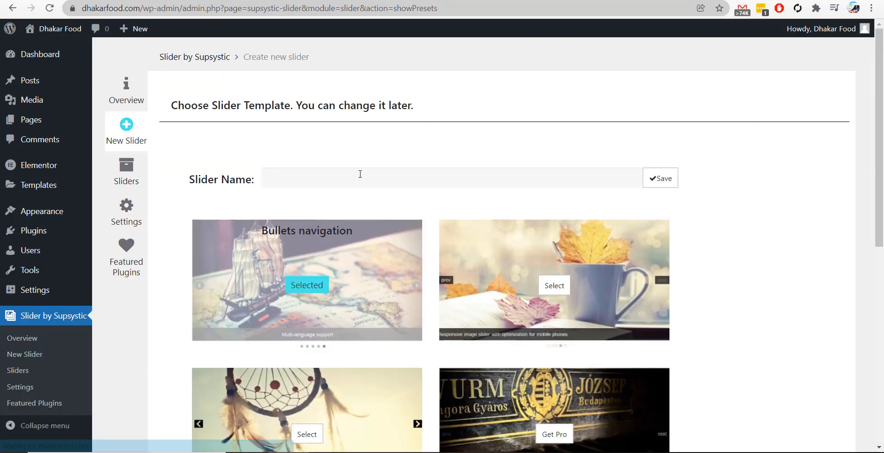
pyautogui.write('Our First')
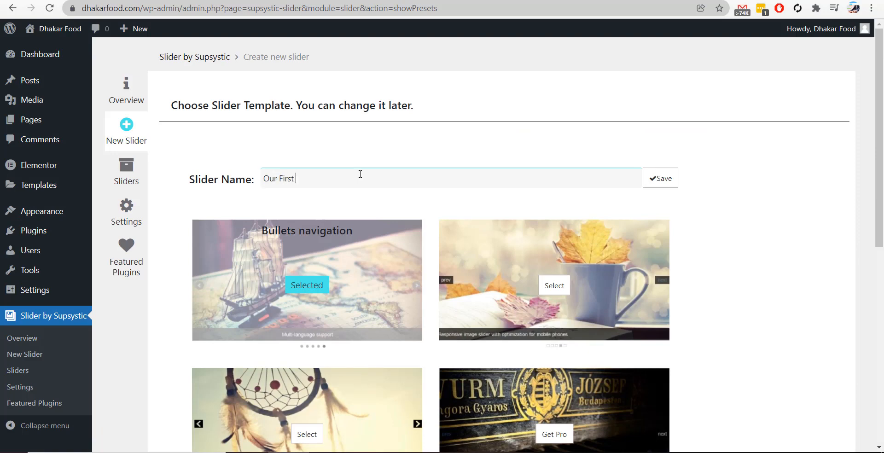
pyautogui.write('Slider')
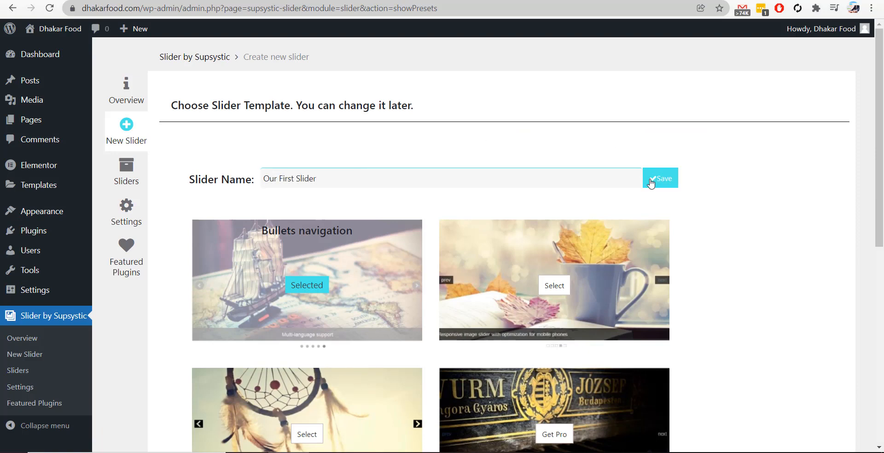
pyautogui.click(660, 177)
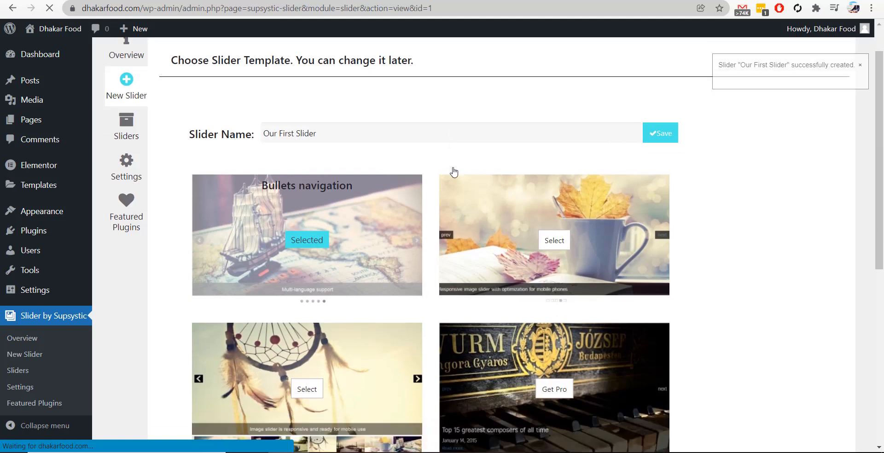
pyautogui.click(659, 132)
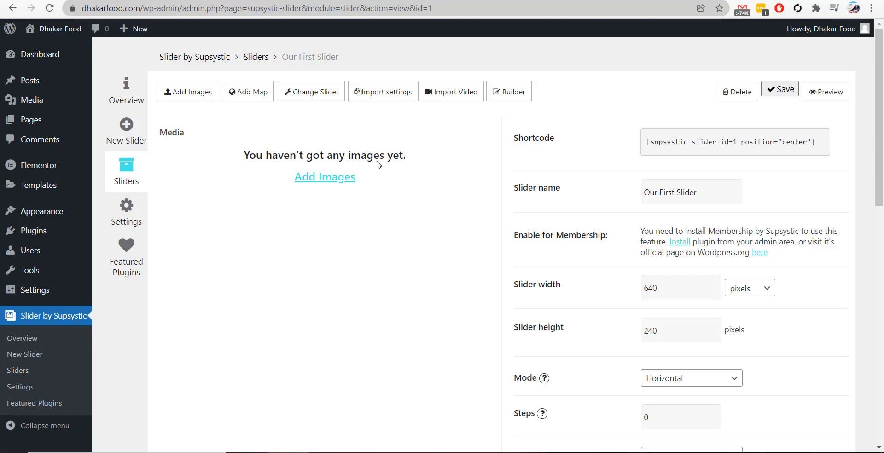
pyautogui.moveTo(187, 91)
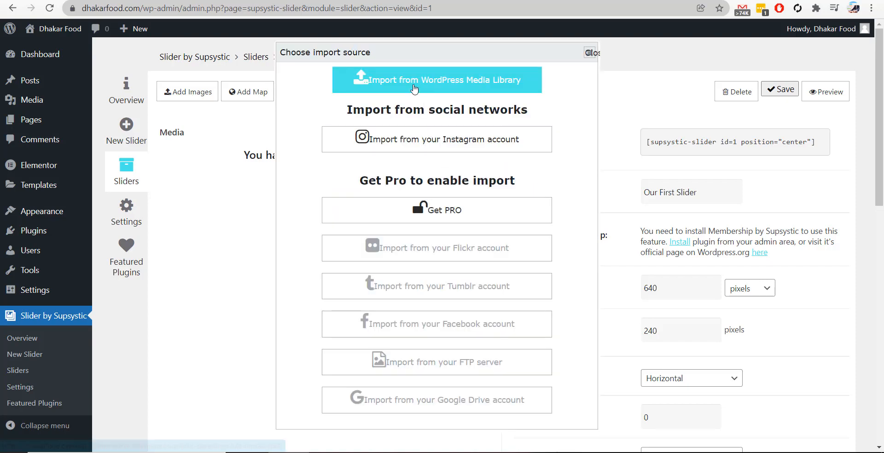
# Step: Upload four food photos from the computer to the WordPress media library
pyautogui.click(436, 79)
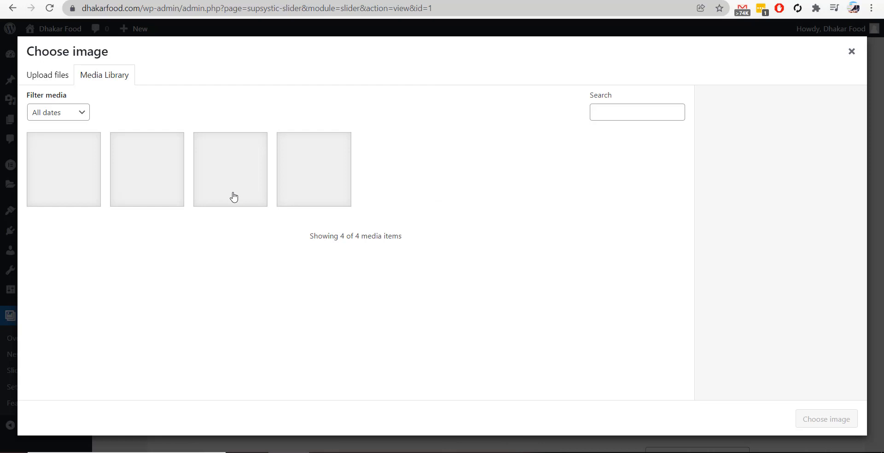
pyautogui.click(47, 74)
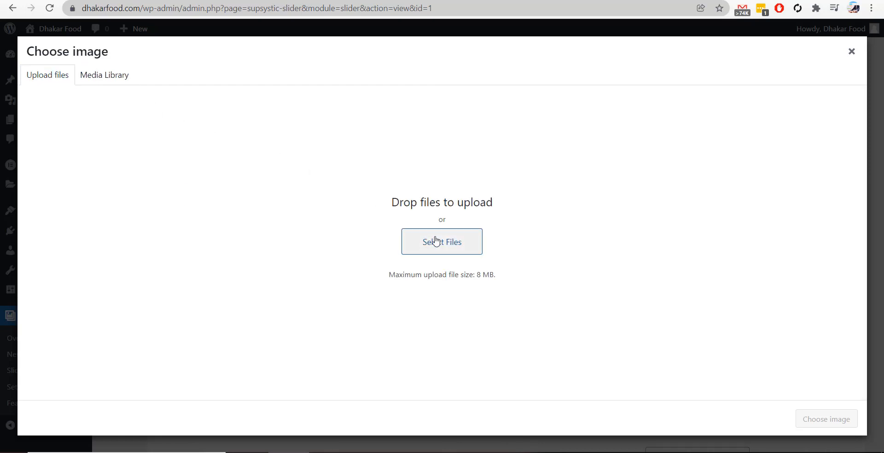
pyautogui.click(441, 241)
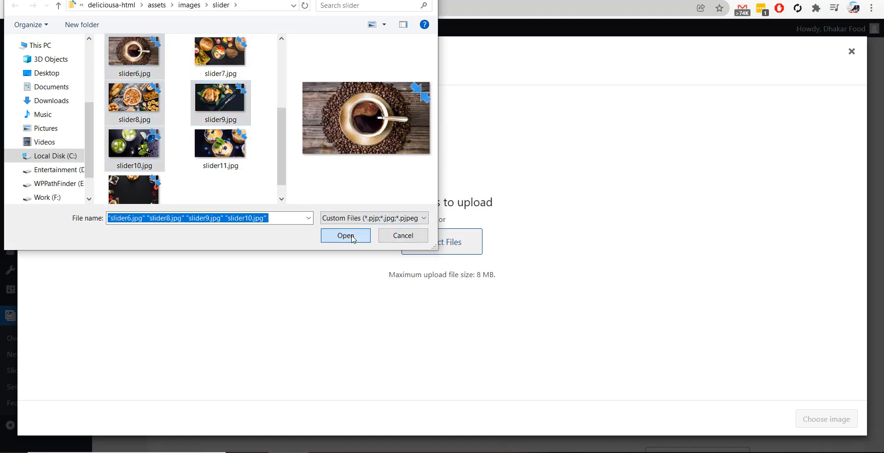
pyautogui.click(345, 236)
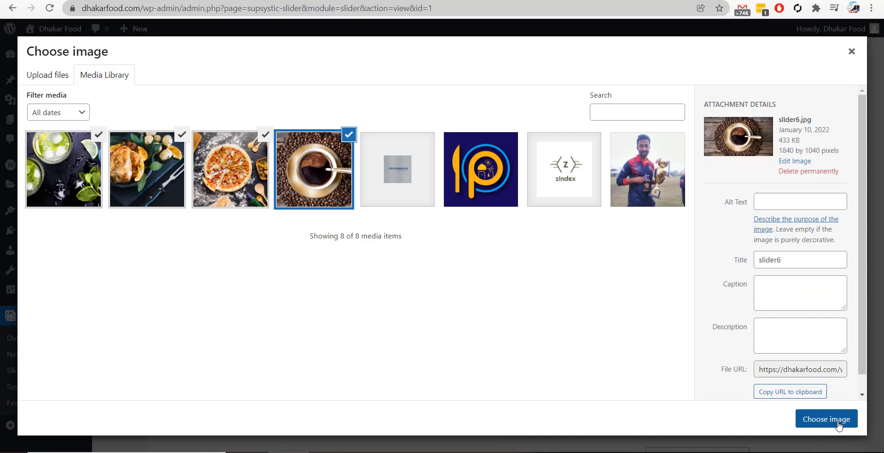
# Step: Add the four uploaded photos to Our First Slider and close the import window
pyautogui.click(826, 418)
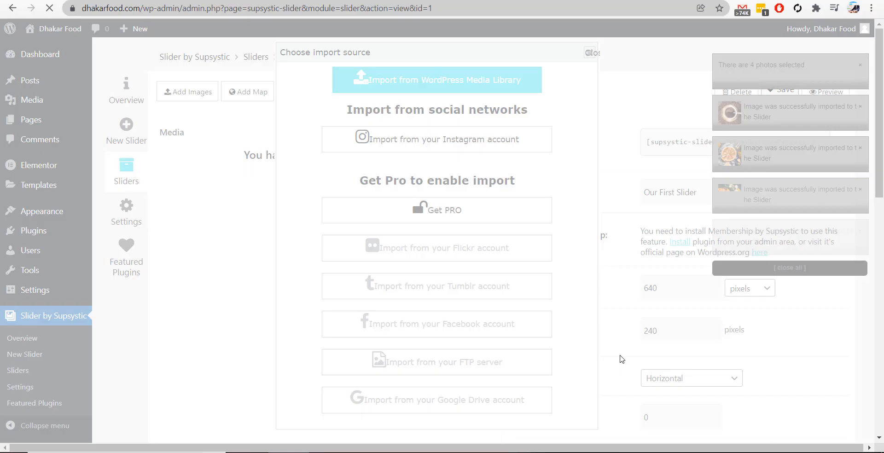
pyautogui.click(592, 53)
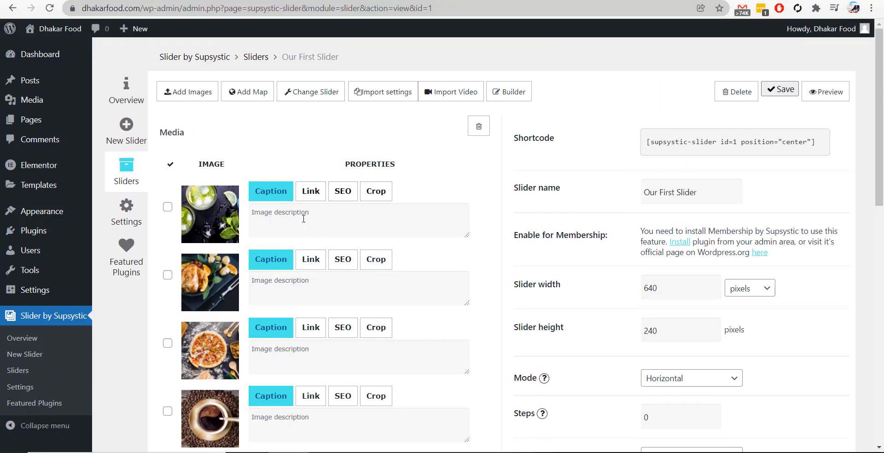
# Step: Caption the slider images Caption One, Caption Two and Our Own Caption
pyautogui.write('Caption One')
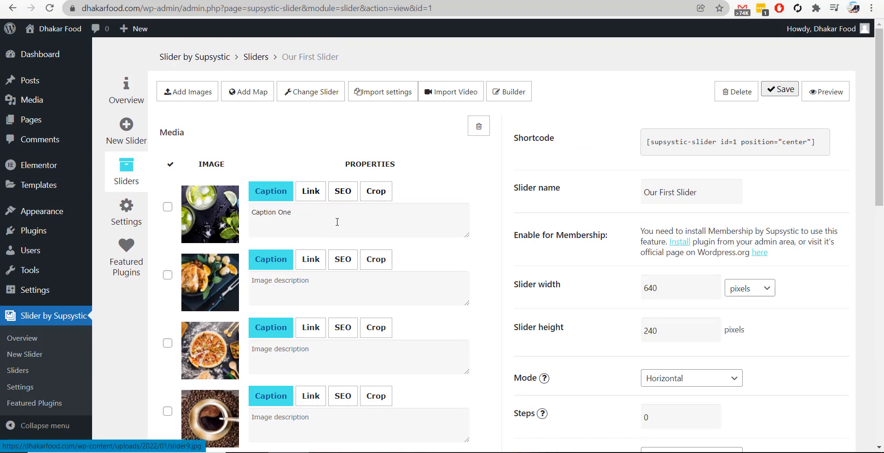
pyautogui.write('Cap')
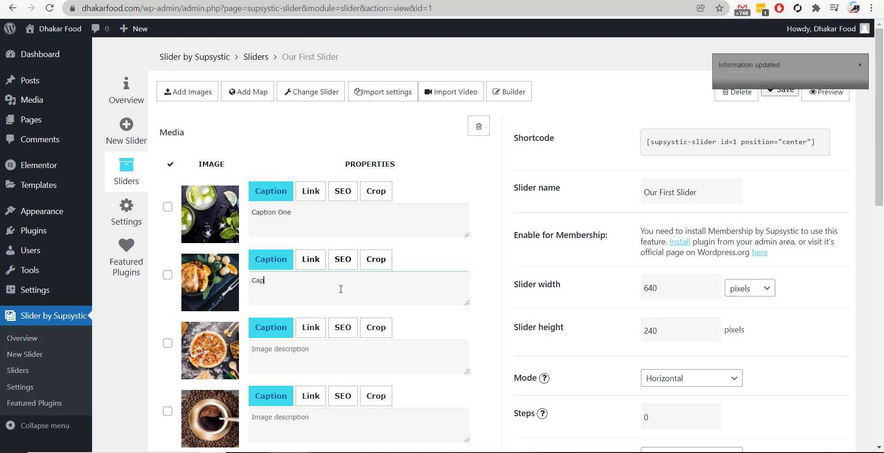
pyautogui.write('Caption Two')
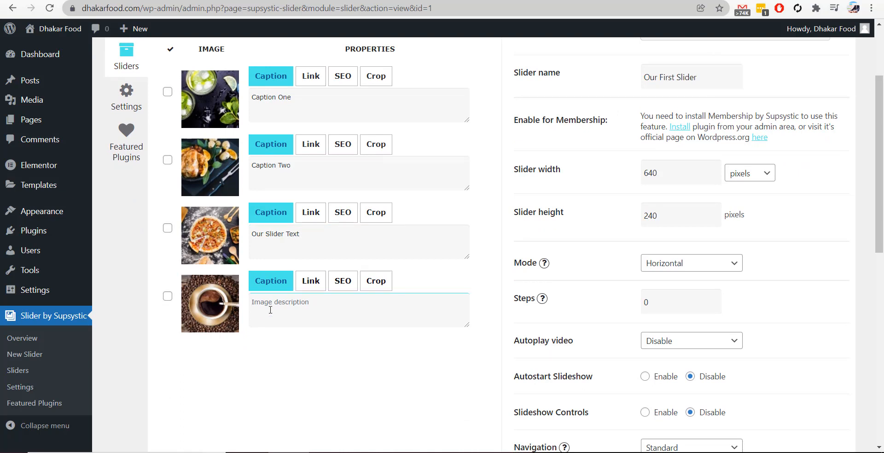
pyautogui.write('Our Own')
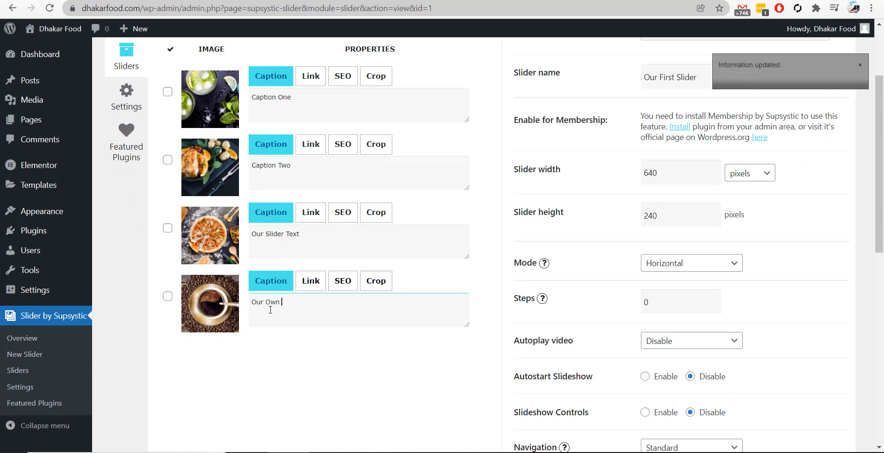
pyautogui.write('Caption')
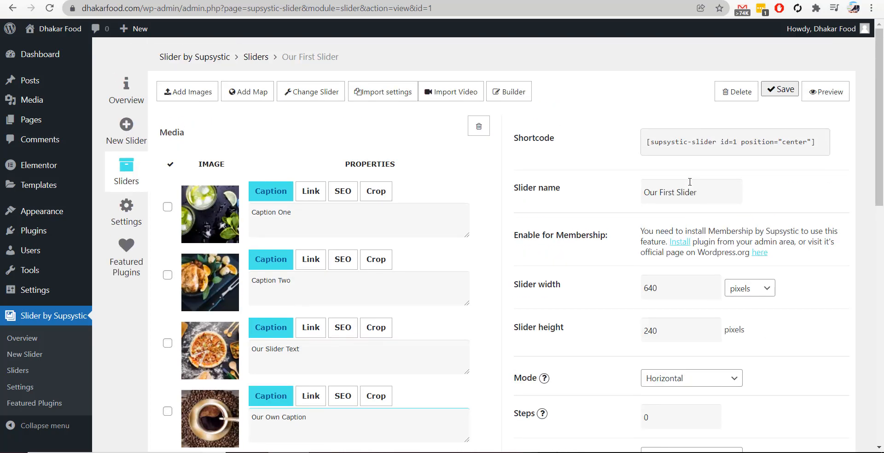
# Step: Resize the slider to 960 by 360 pixels, save it, and select its shortcode for copying
pyautogui.scroll(-3)
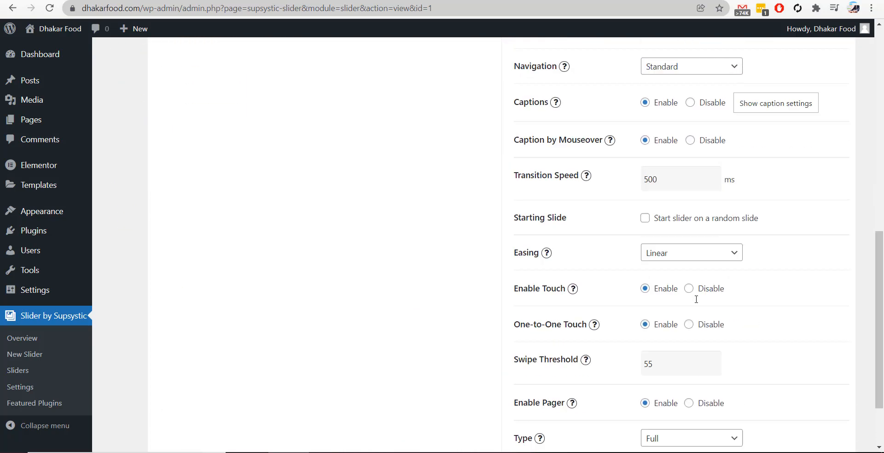
pyautogui.scroll(3)
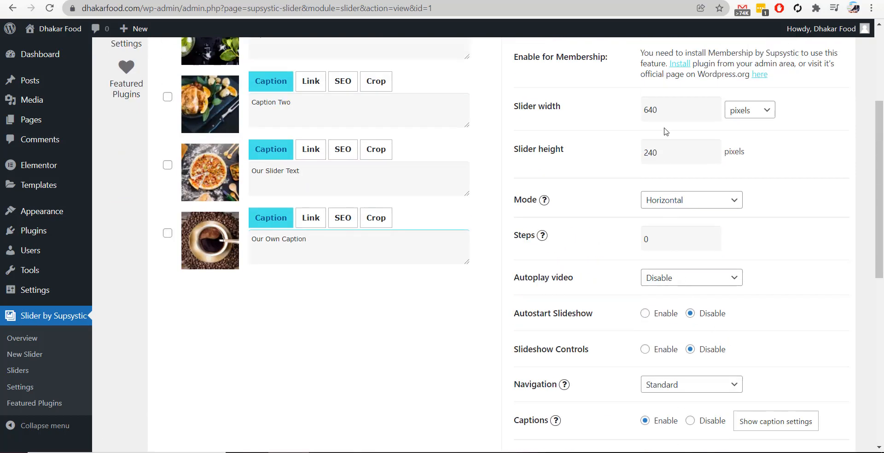
pyautogui.click(680, 110)
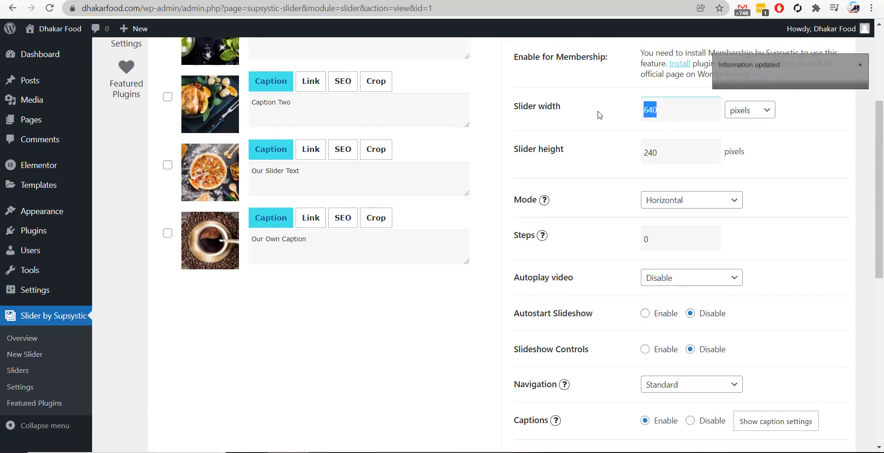
pyautogui.write('96')
pyautogui.click(680, 152)
pyautogui.write('360')
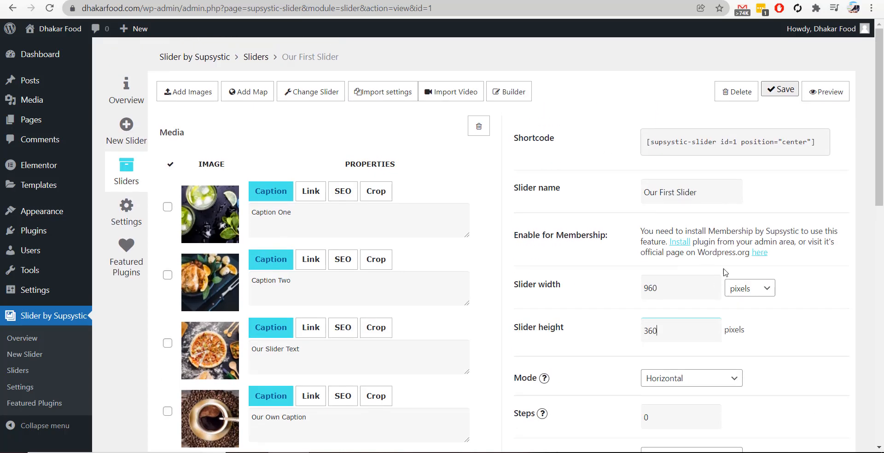
pyautogui.click(779, 92)
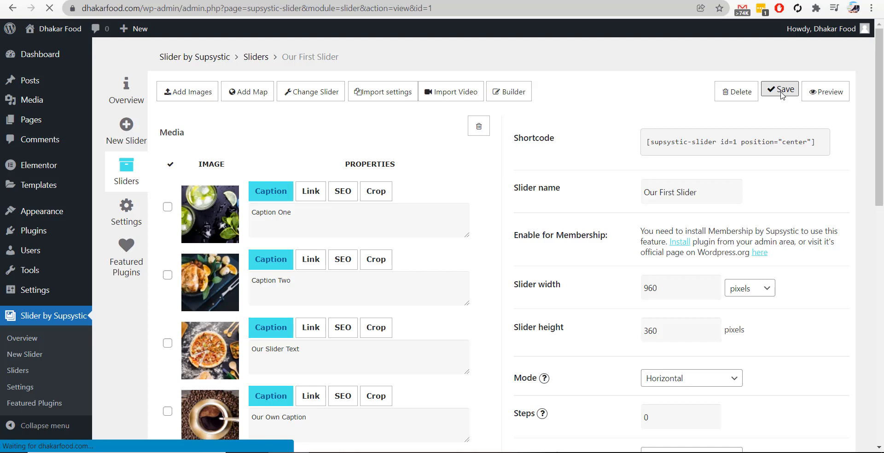
pyautogui.click(780, 91)
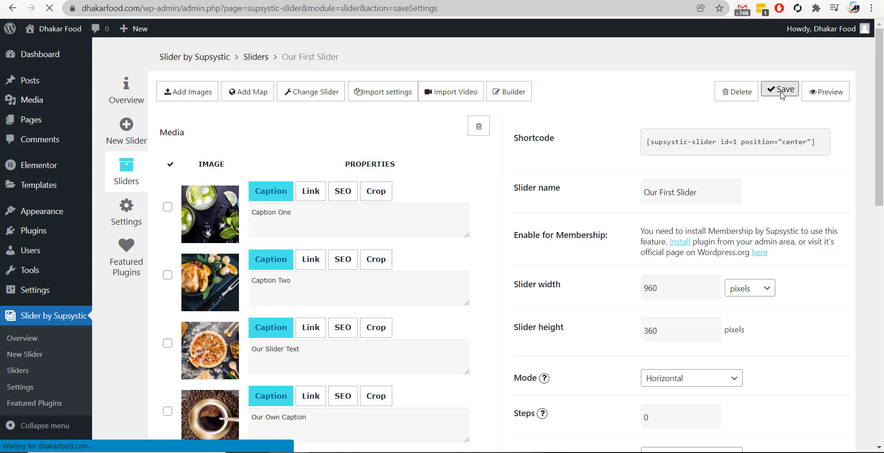
pyautogui.click(780, 91)
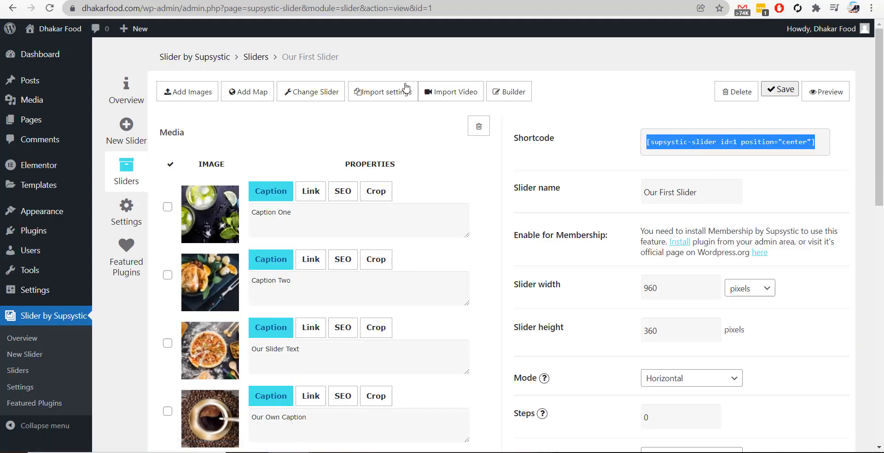
# Step: Create a new page titled 'Slider' and open it for editing in Elementor
pyautogui.click(139, 29)
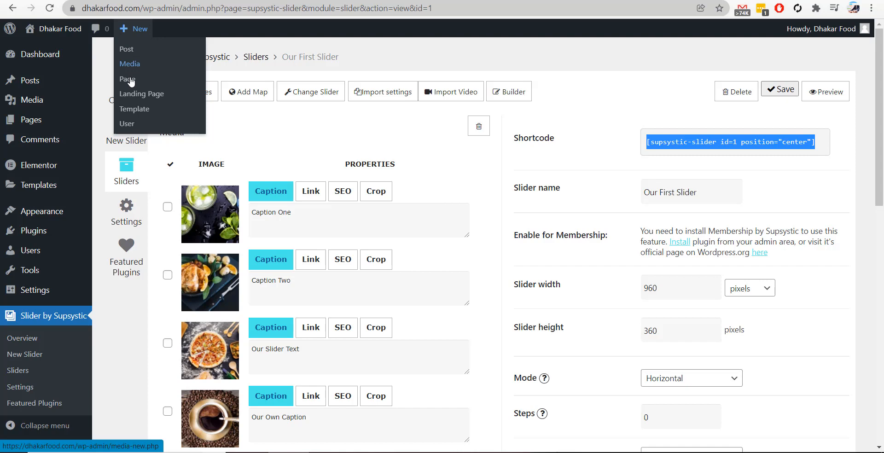
pyautogui.click(127, 79)
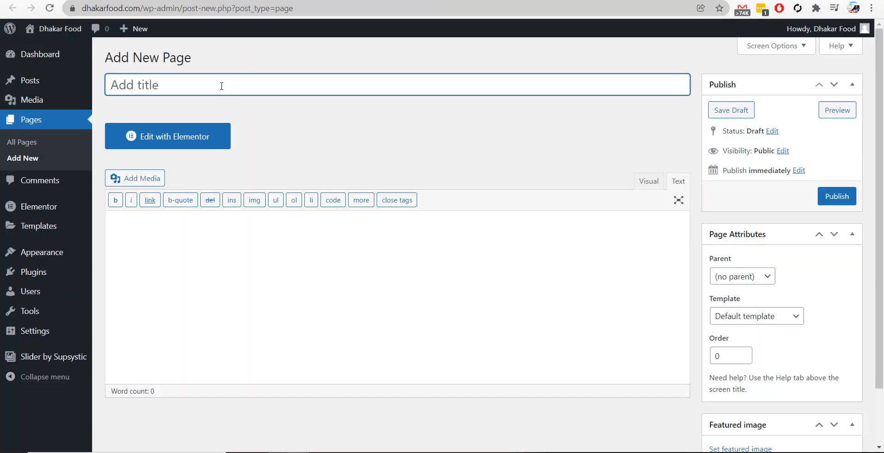
pyautogui.write('Slider')
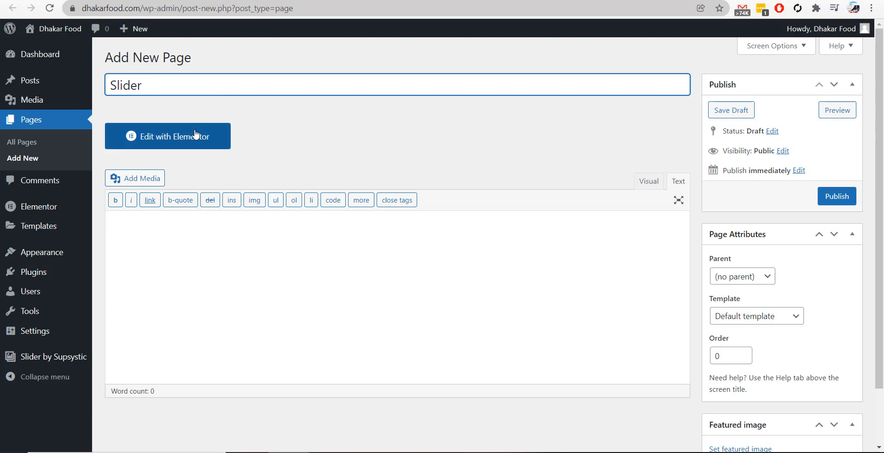
pyautogui.click(168, 136)
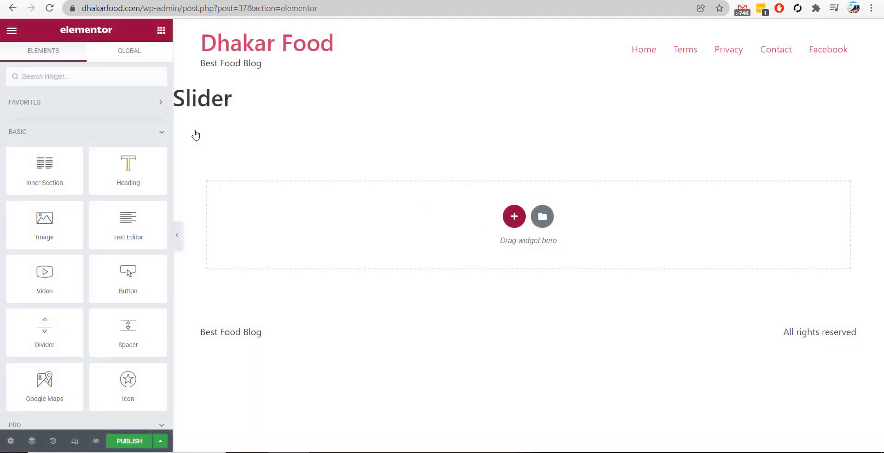
pyautogui.moveTo(9, 441)
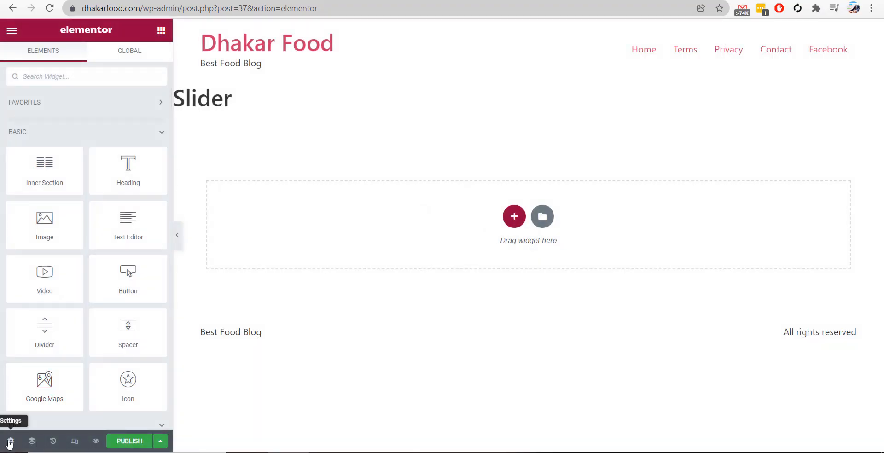
# Step: Hide the page title, set Elementor Full Width layout, and add an empty section
pyautogui.click(9, 441)
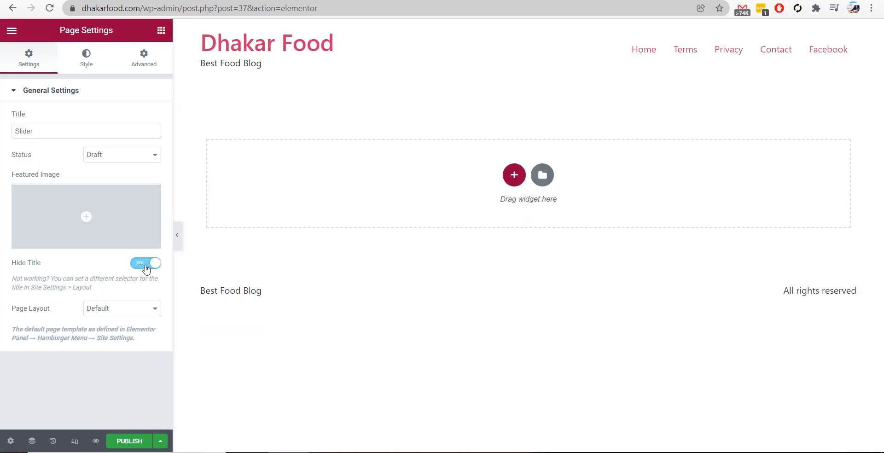
pyautogui.click(122, 309)
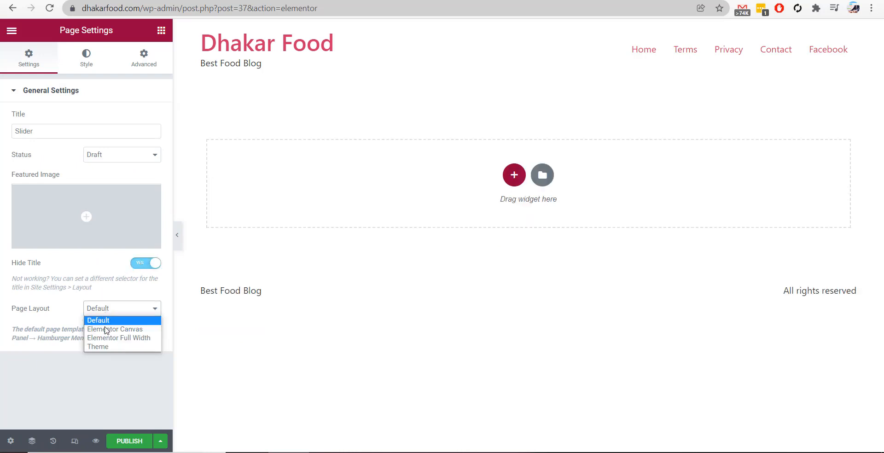
pyautogui.click(119, 338)
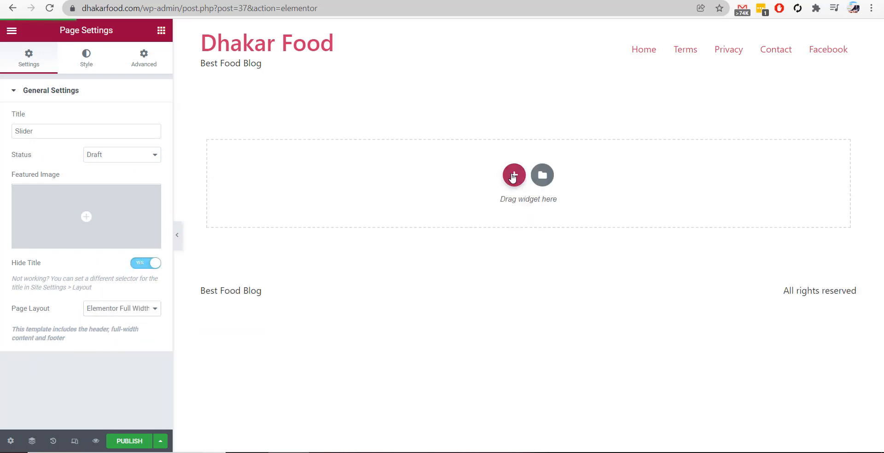
pyautogui.click(513, 175)
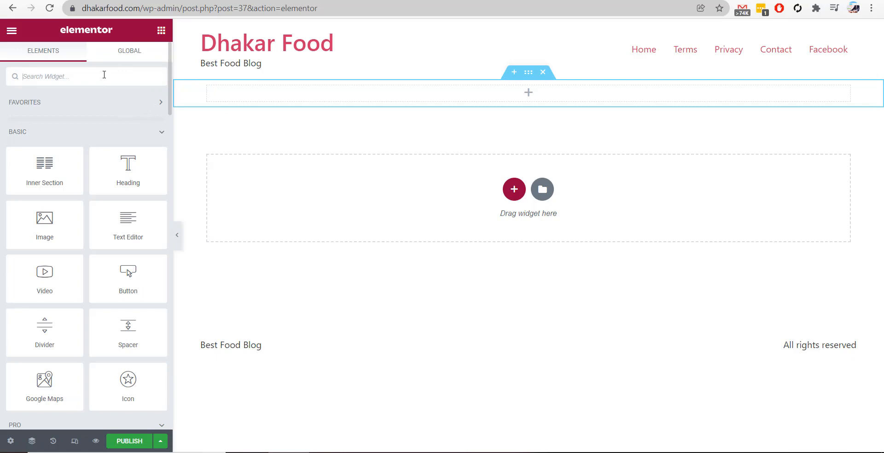
# Step: Place a Shortcode widget with [supsystic-slider id=1 position="center"] in the section and apply it
pyautogui.write('shd')
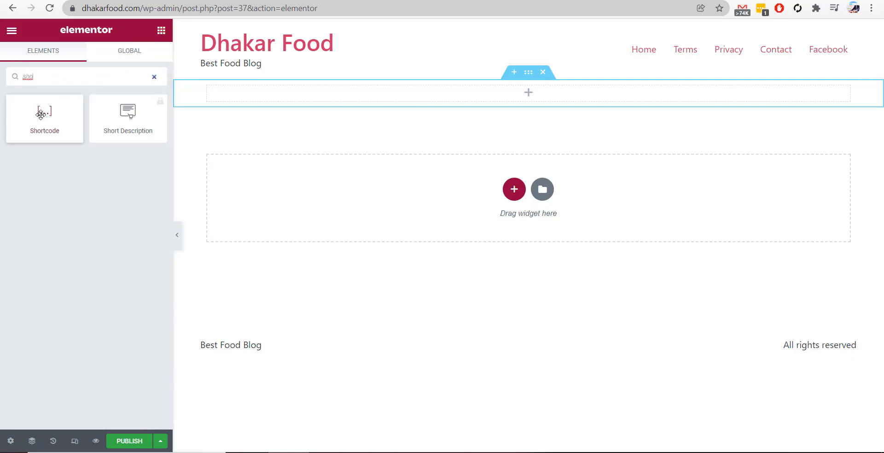
pyautogui.moveTo(44, 112); pyautogui.dragTo(528, 93)
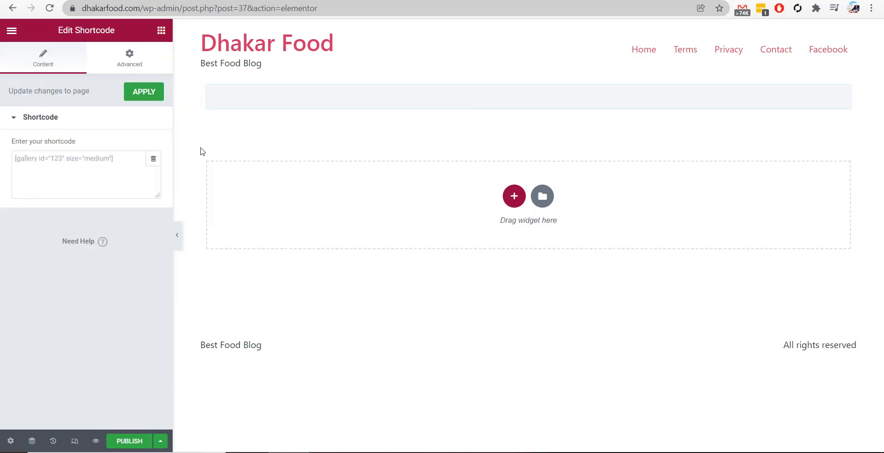
pyautogui.write('[supsystic-slider id=1 position="center"]')
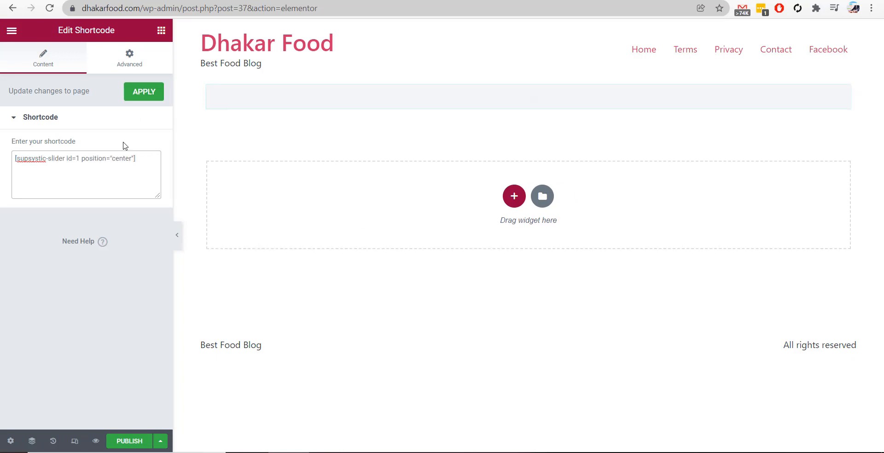
pyautogui.click(144, 91)
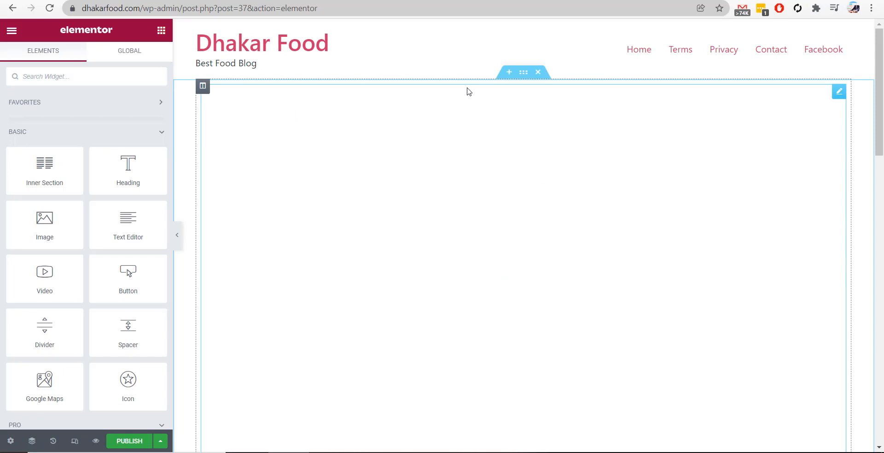
pyautogui.moveTo(544, 236)
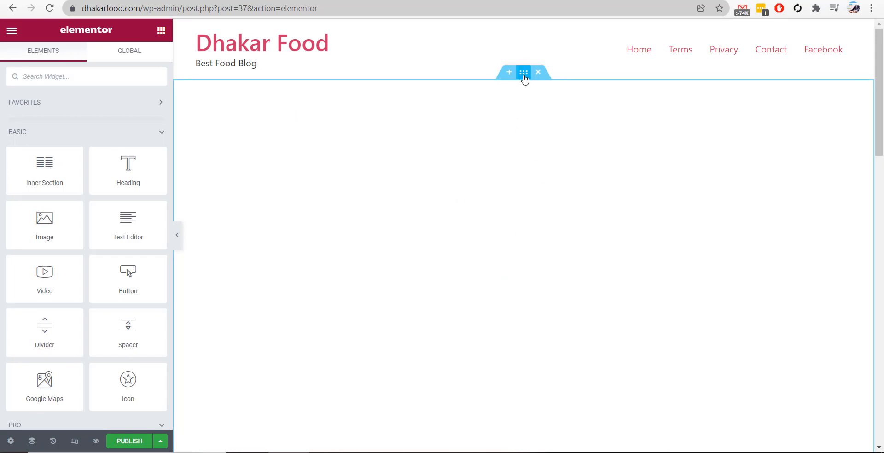
# Step: Give the section 50 px top and bottom margins, publish the Slider page and view it live
pyautogui.click(522, 72)
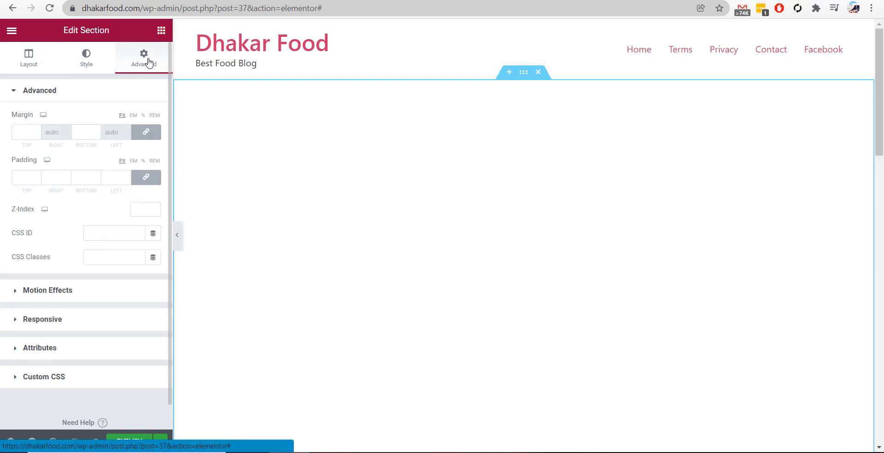
pyautogui.click(26, 131)
pyautogui.write('50')
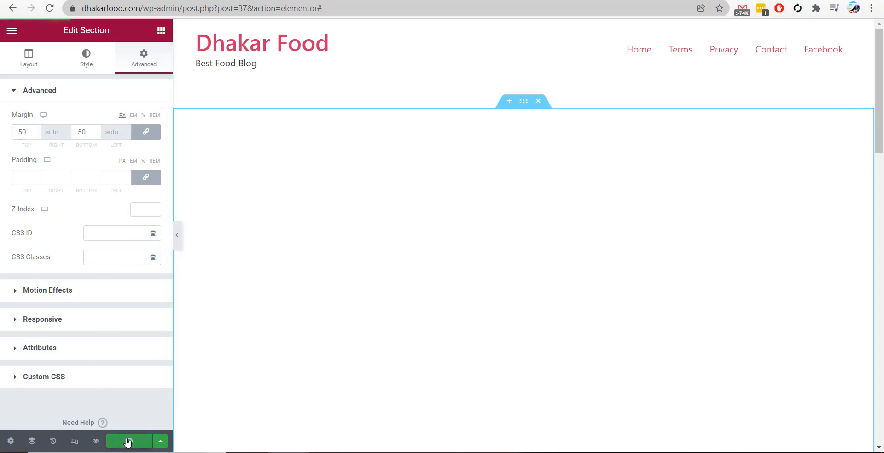
pyautogui.click(129, 440)
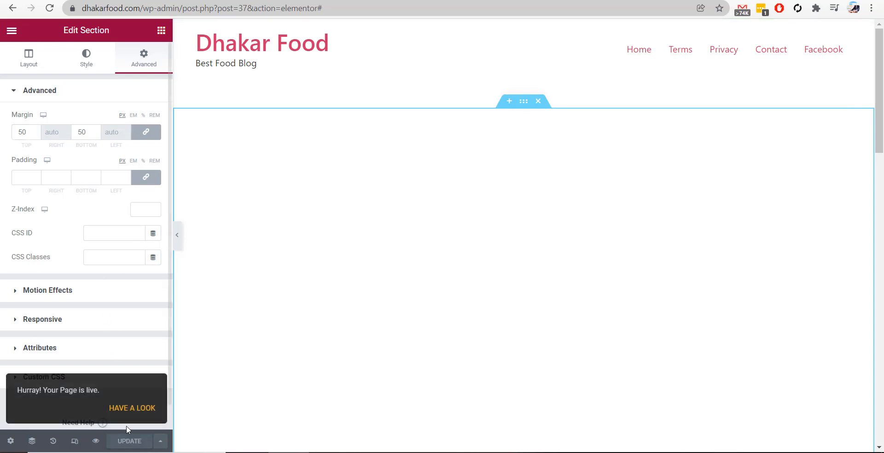
pyautogui.moveTo(131, 406)
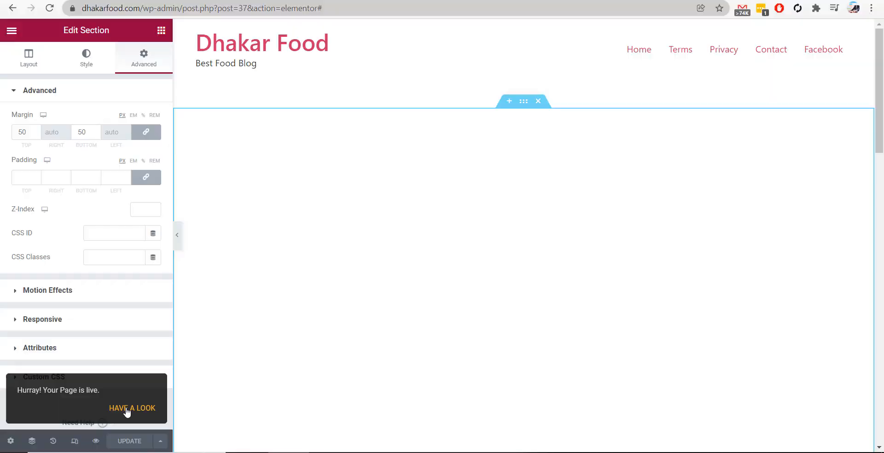
pyautogui.click(131, 408)
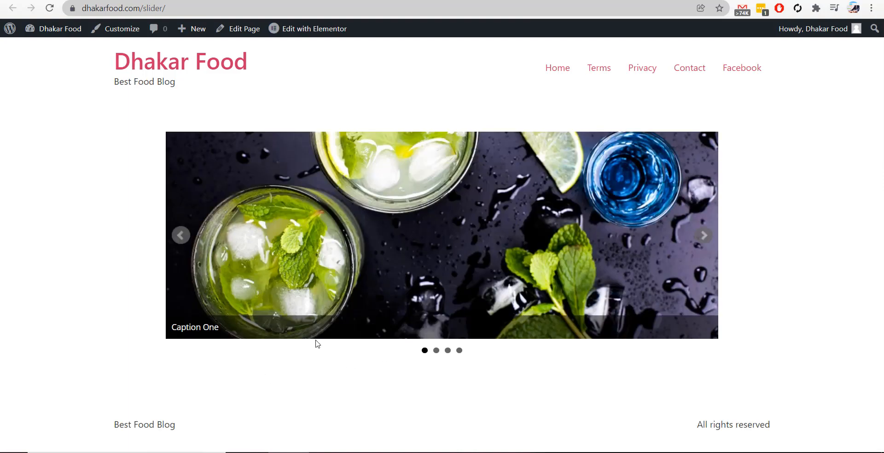
# Step: Step the live slider forward twice to reach the pizza slide captioned Our Slider Text
pyautogui.click(704, 235)
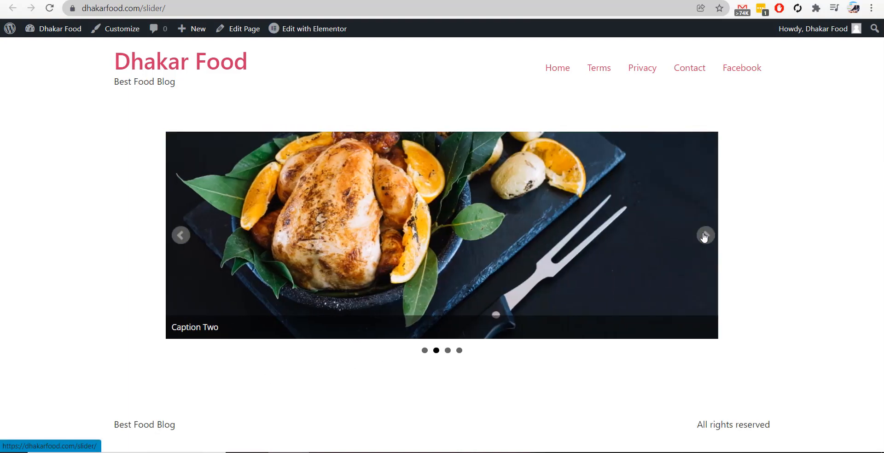
pyautogui.click(704, 235)
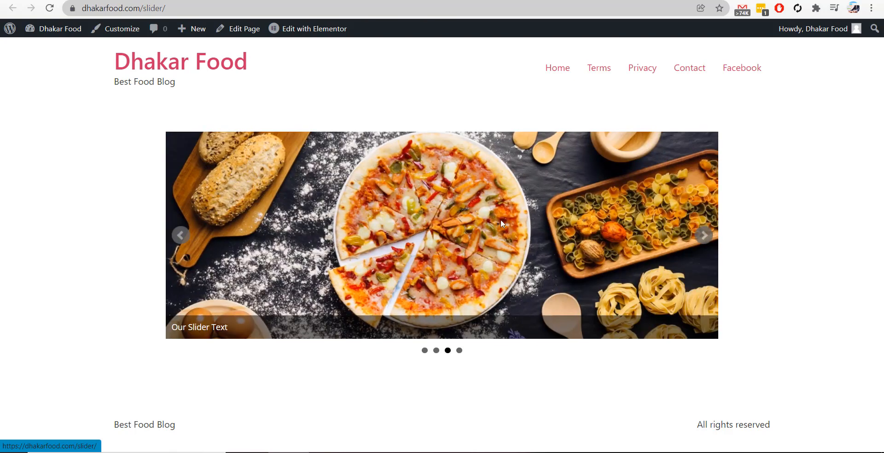
pyautogui.moveTo(320, 209)
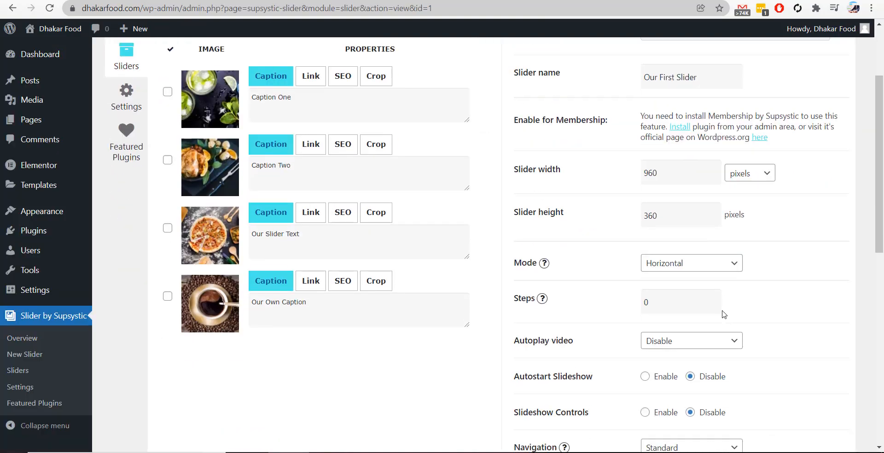
# Step: Enable Autostart Slideshow for Our First Slider and save the slider settings
pyautogui.scroll(-3)
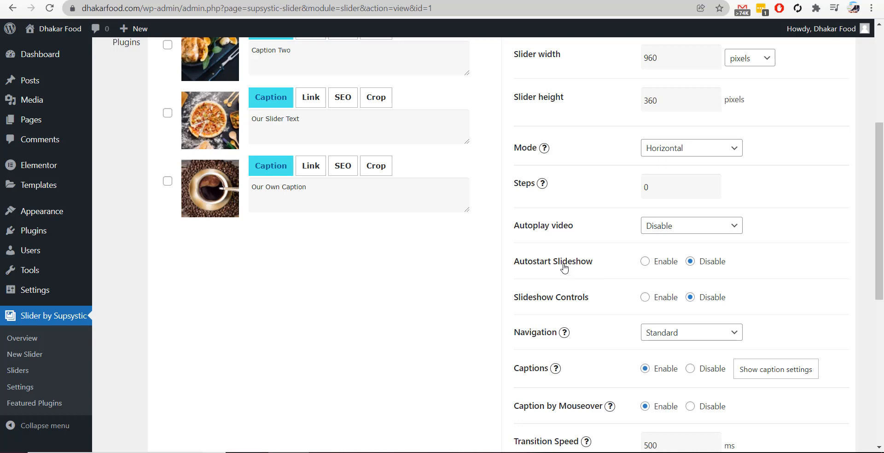
pyautogui.click(644, 260)
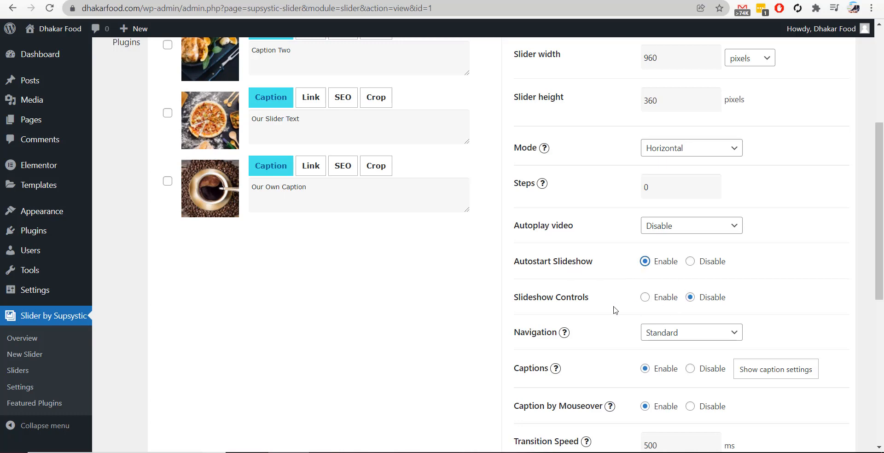
pyautogui.scroll(-3)
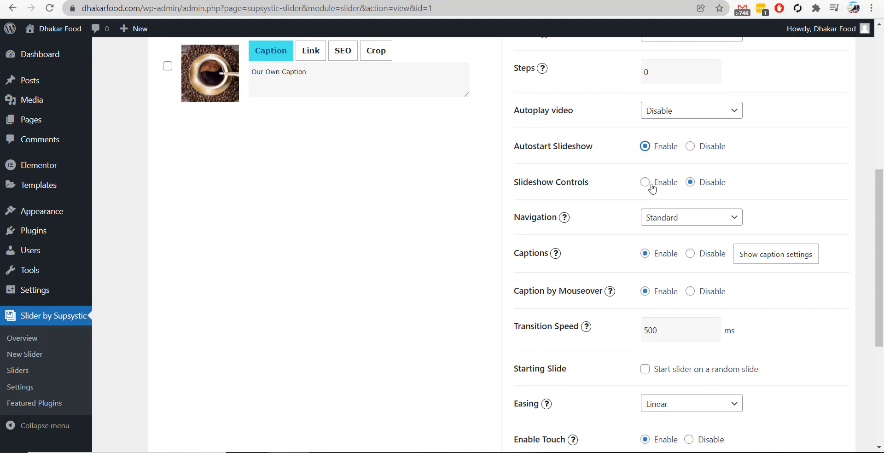
pyautogui.scroll(-3)
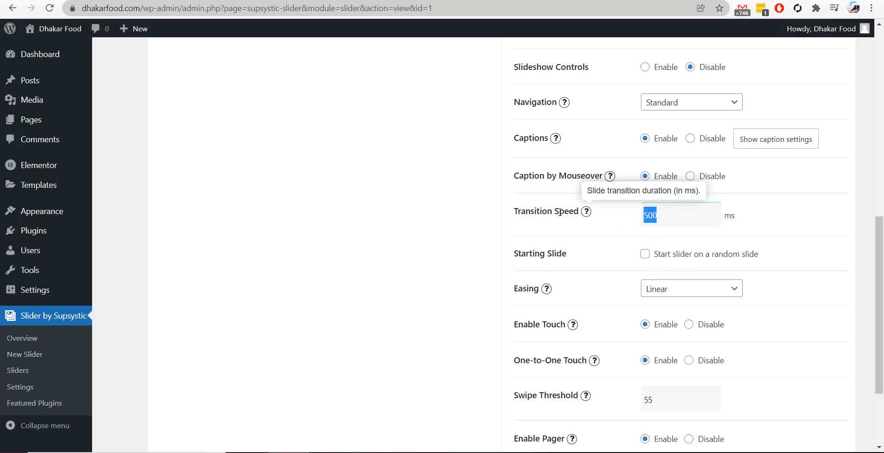
pyautogui.scroll(-3)
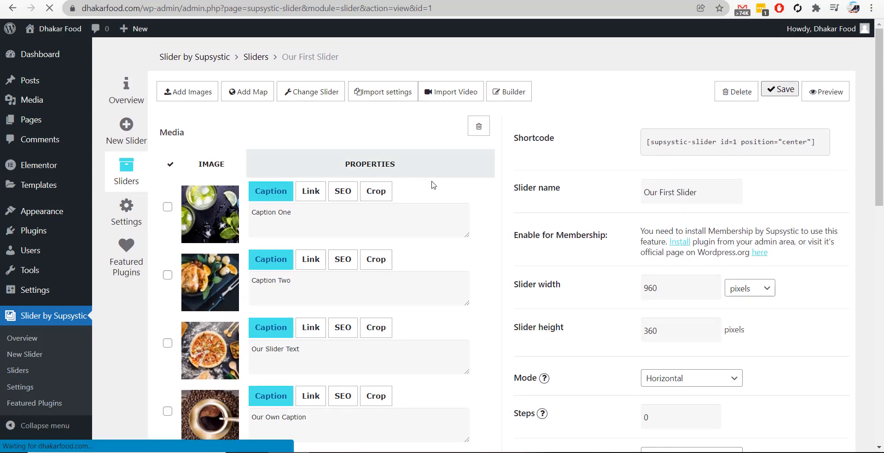
pyautogui.click(779, 91)
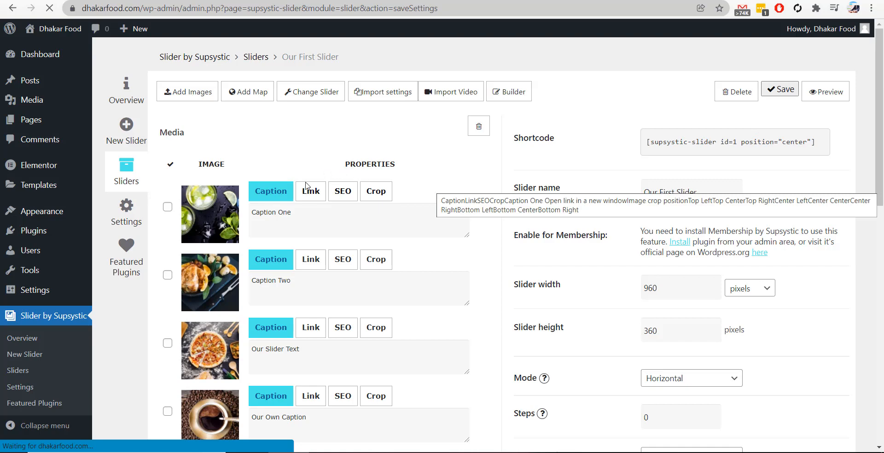
pyautogui.click(780, 92)
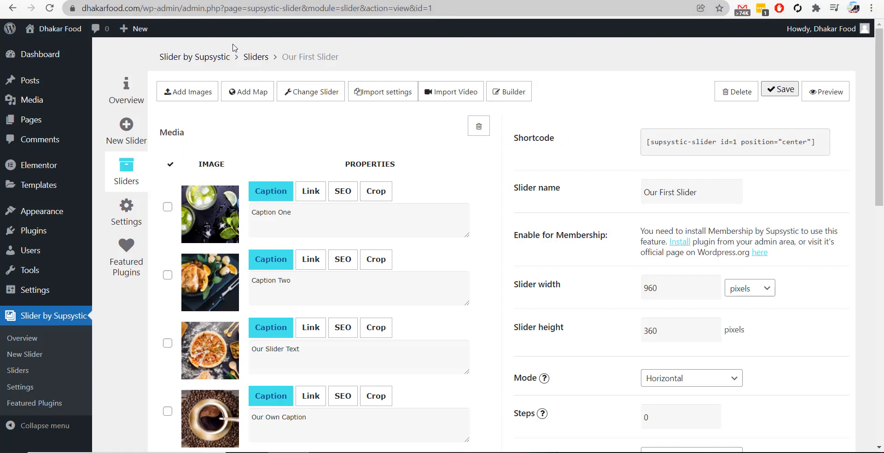
pyautogui.click(310, 190)
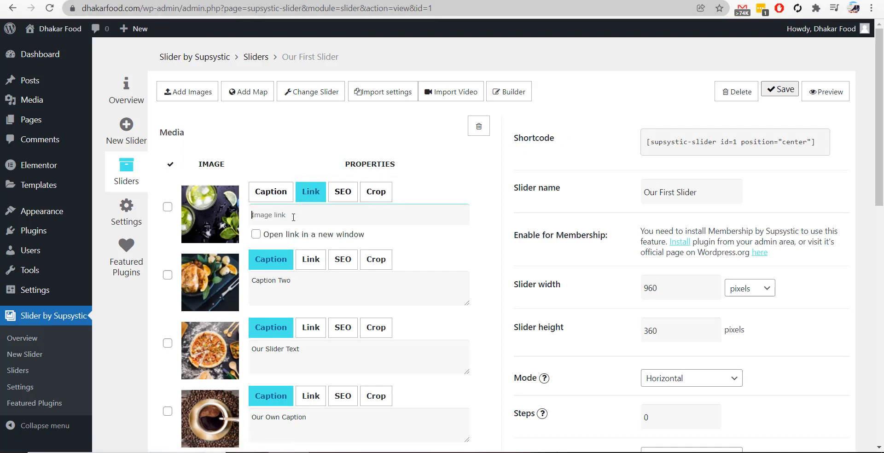
pyautogui.write('http://facebook.com/our')
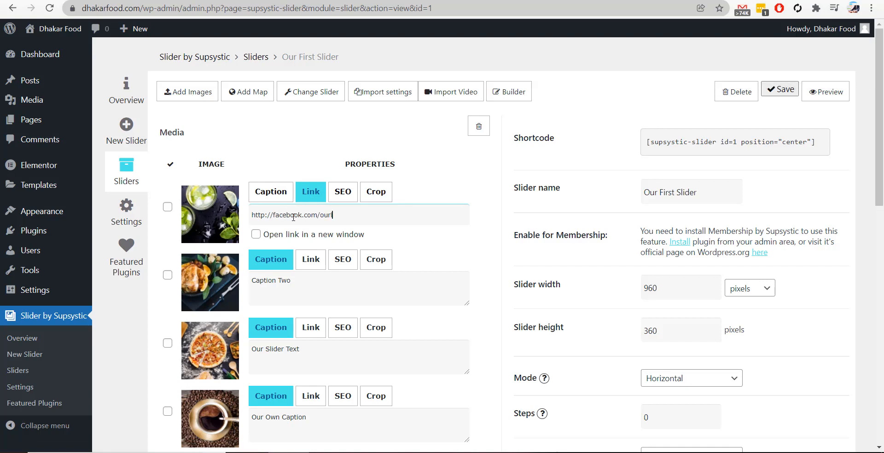
pyautogui.write('link')
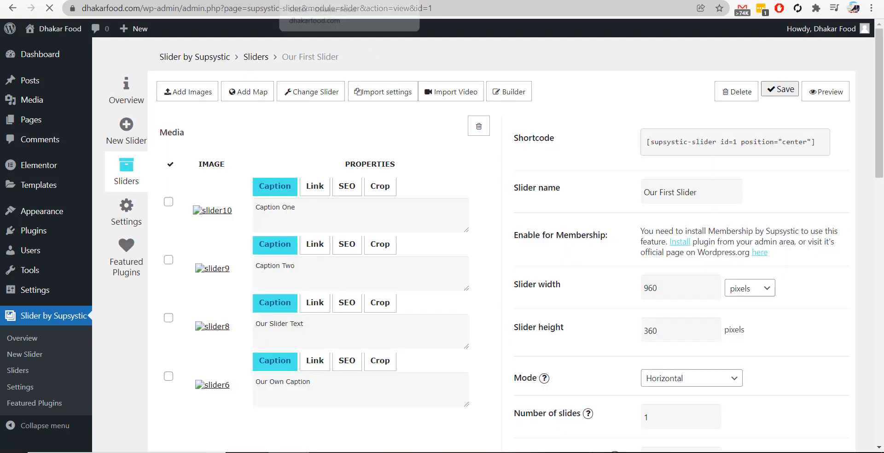
pyautogui.click(825, 91)
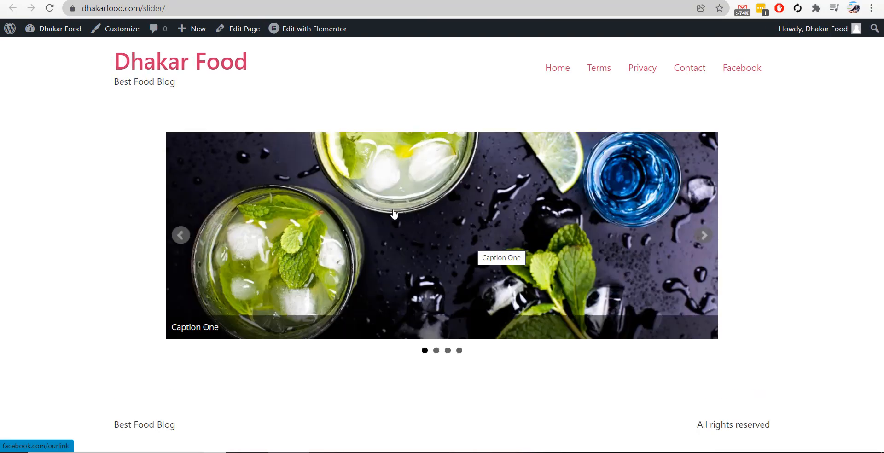
pyautogui.moveTo(384, 218)
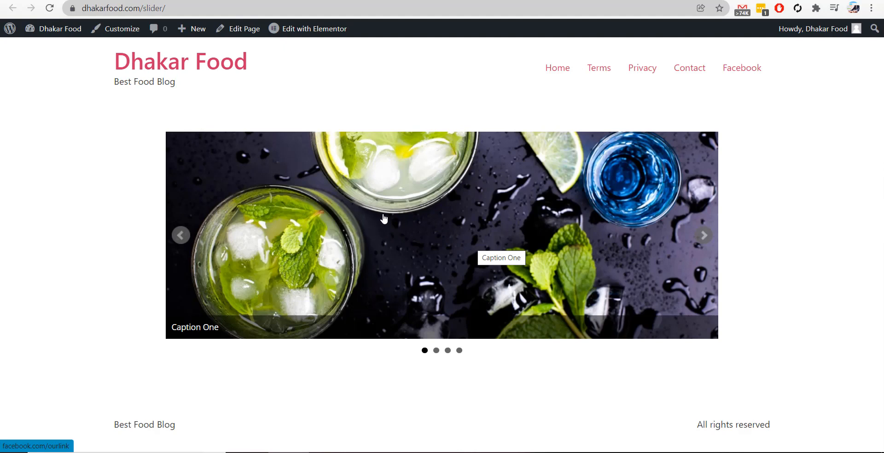
pyautogui.moveTo(361, 225)
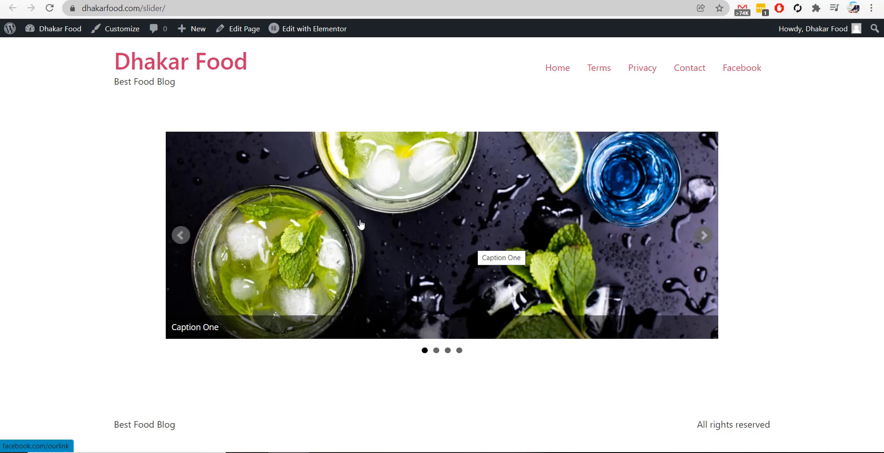
pyautogui.moveTo(364, 225)
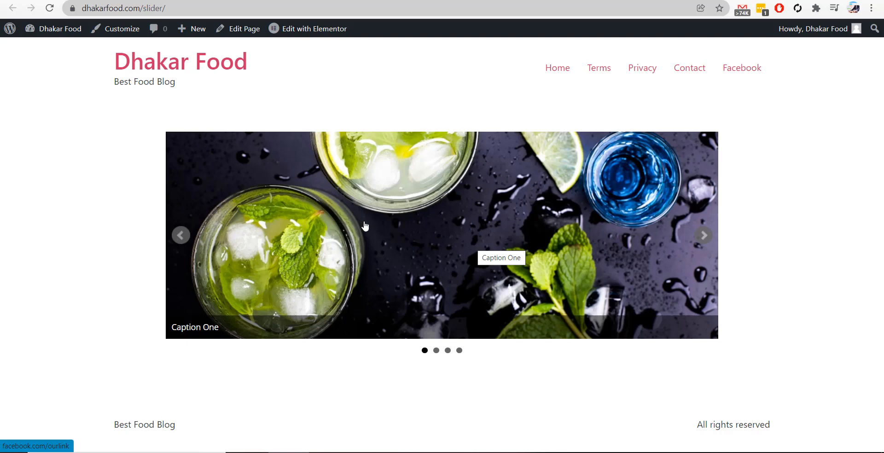
# Step: Advance the live slider to the Caption Two slide and return to the slider settings
pyautogui.click(703, 235)
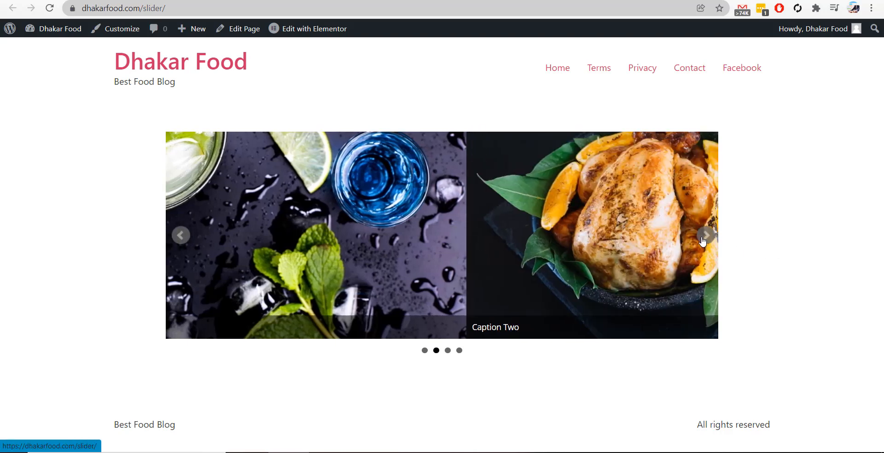
pyautogui.click(702, 235)
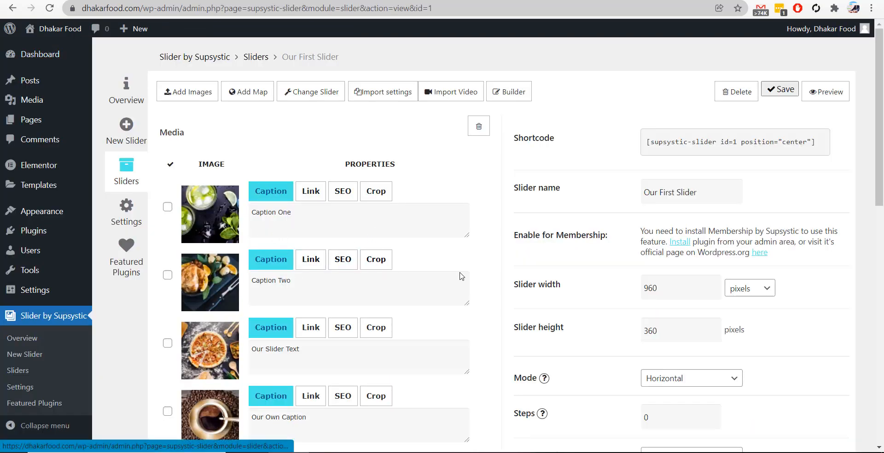
# Step: Review the Supsystic plugin settings (caching No, usage statistics Yes), then go to Sliders
pyautogui.scroll(-3)
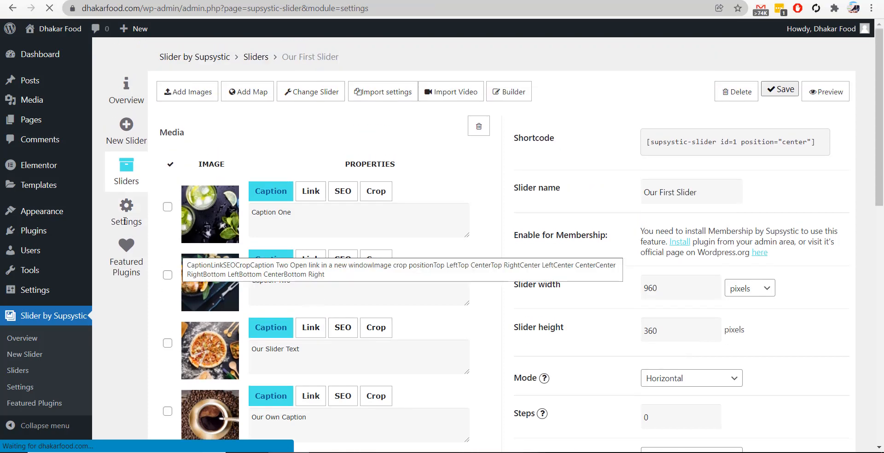
pyautogui.click(126, 210)
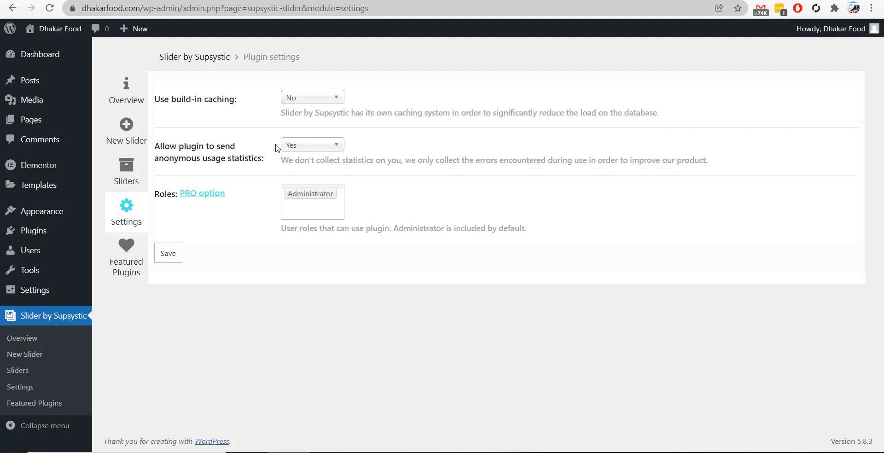
pyautogui.moveTo(270, 201)
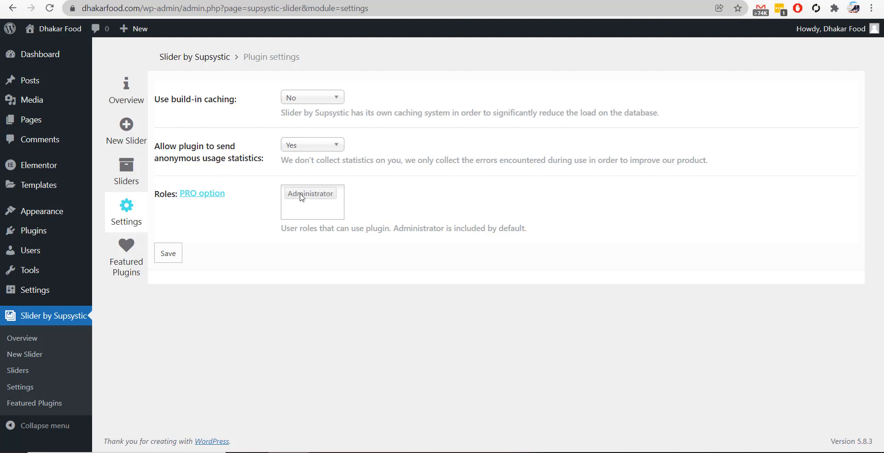
pyautogui.moveTo(154, 204)
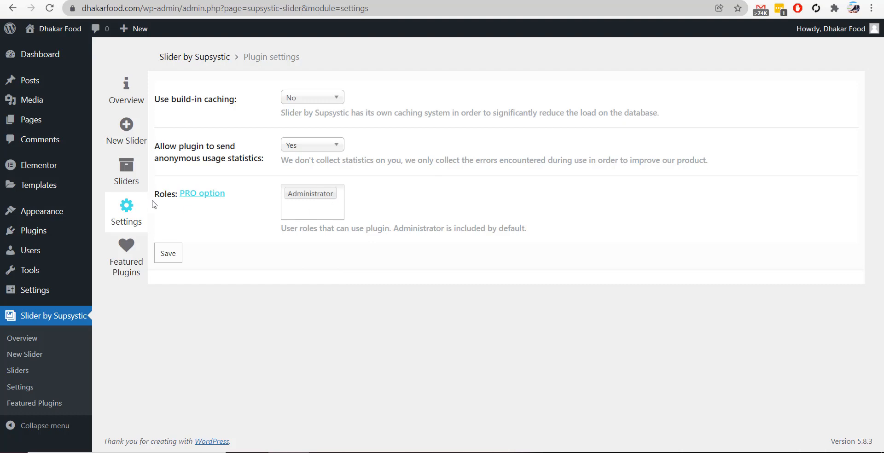
pyautogui.click(126, 167)
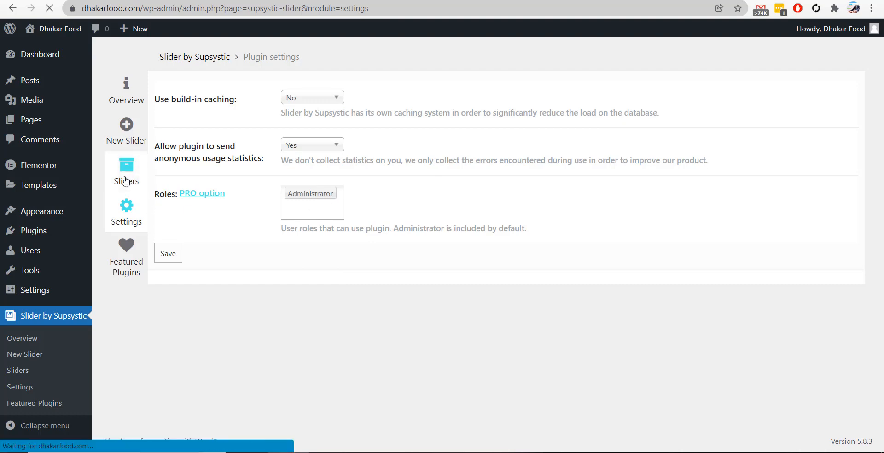
# Step: View the Sliders List showing Our first slider with 4 images, its shortcode and PHP code
pyautogui.click(127, 170)
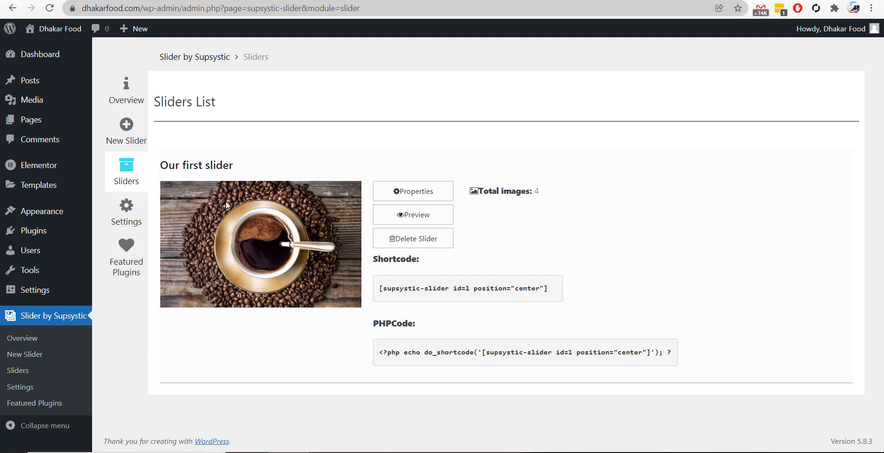
pyautogui.moveTo(595, 358)
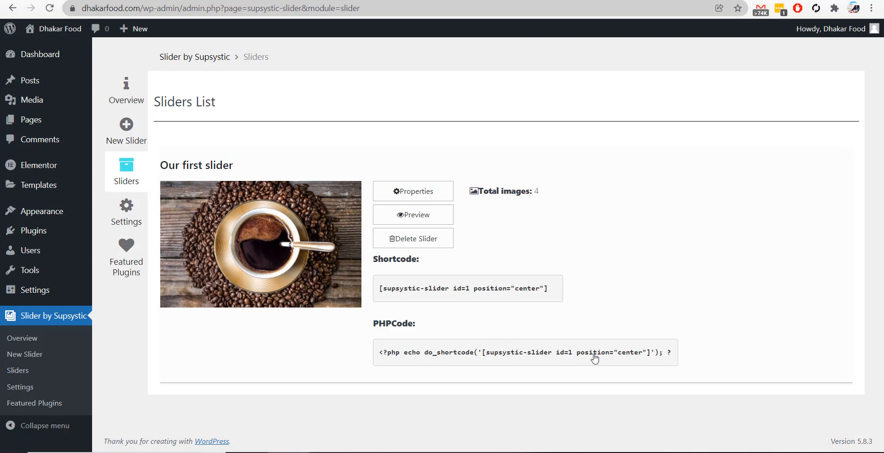
pyautogui.moveTo(240, 224)
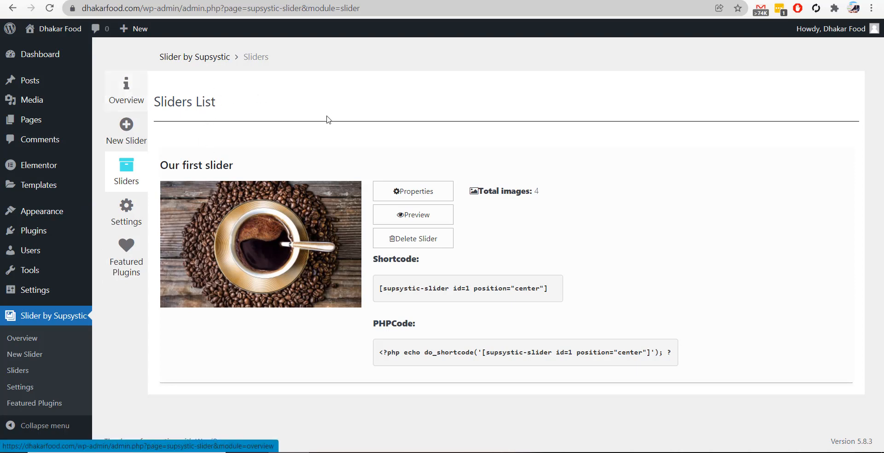
pyautogui.moveTo(537, 170)
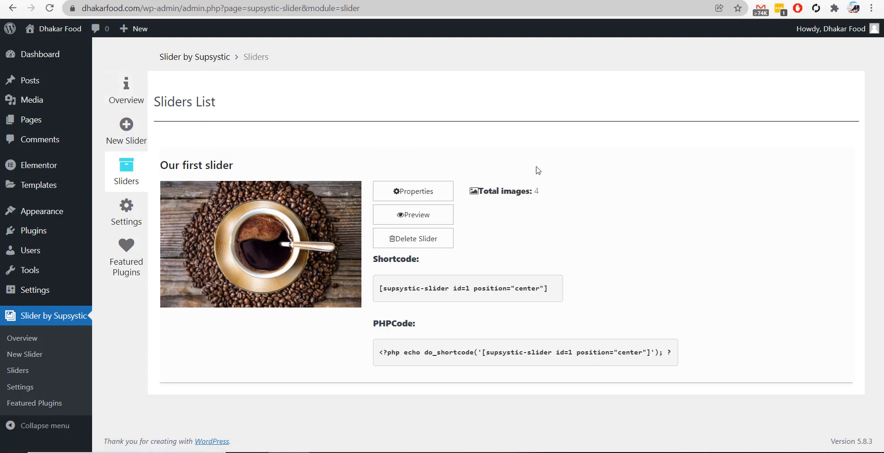